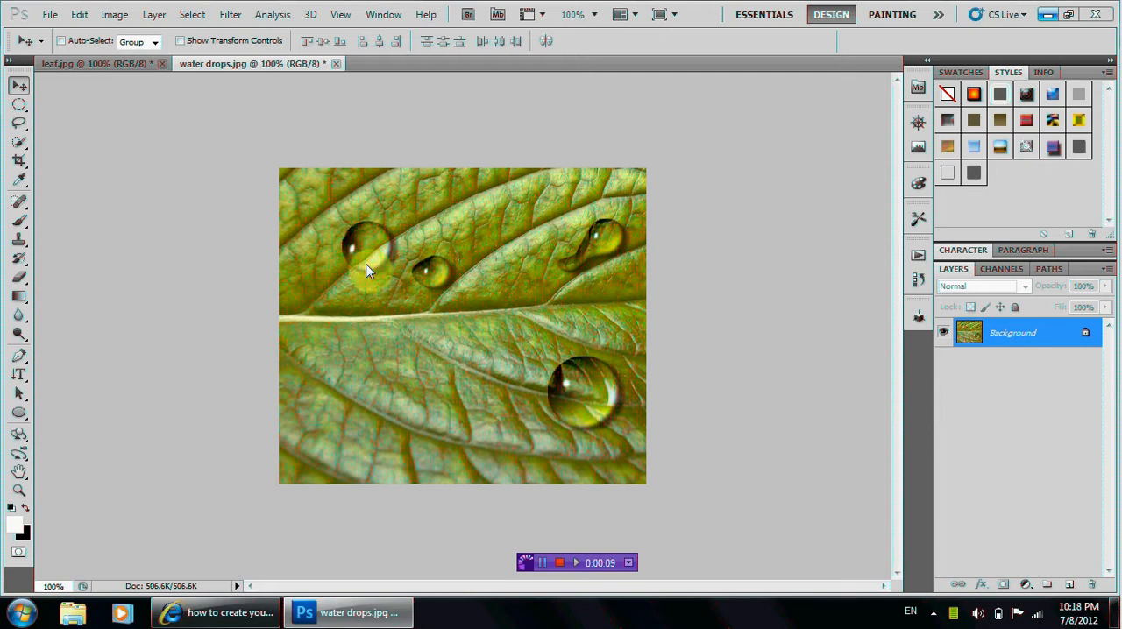
{"action": "mouse_move", "coordinate": [636, 257]}
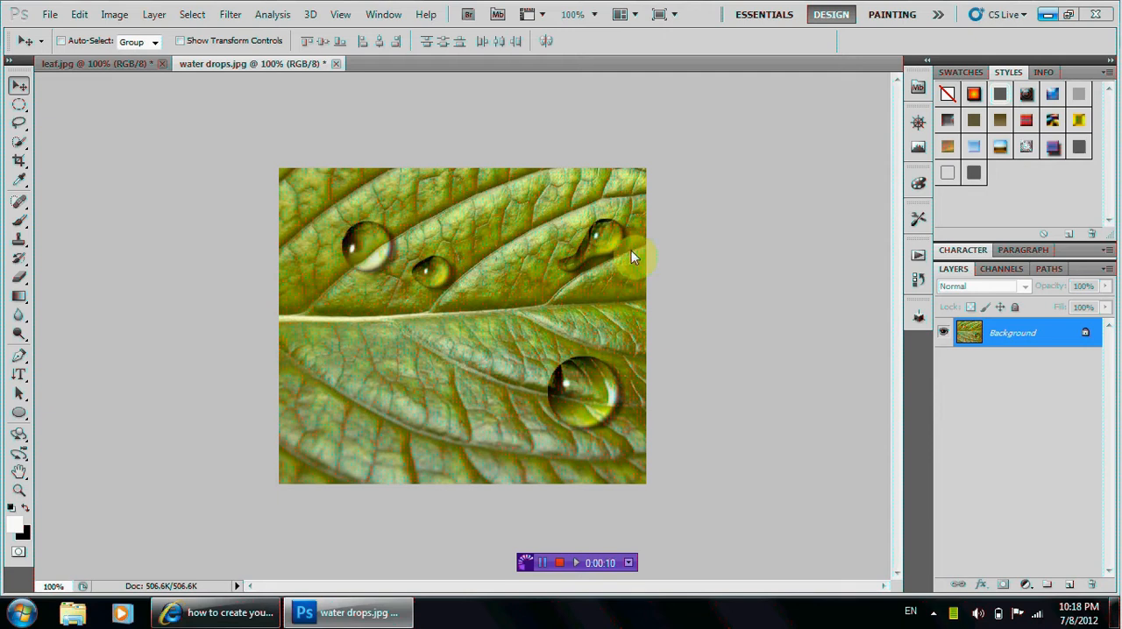
- Switch from the water drops reference to the leaf.jpg document
{"action": "left_click", "coordinate": [97, 63]}
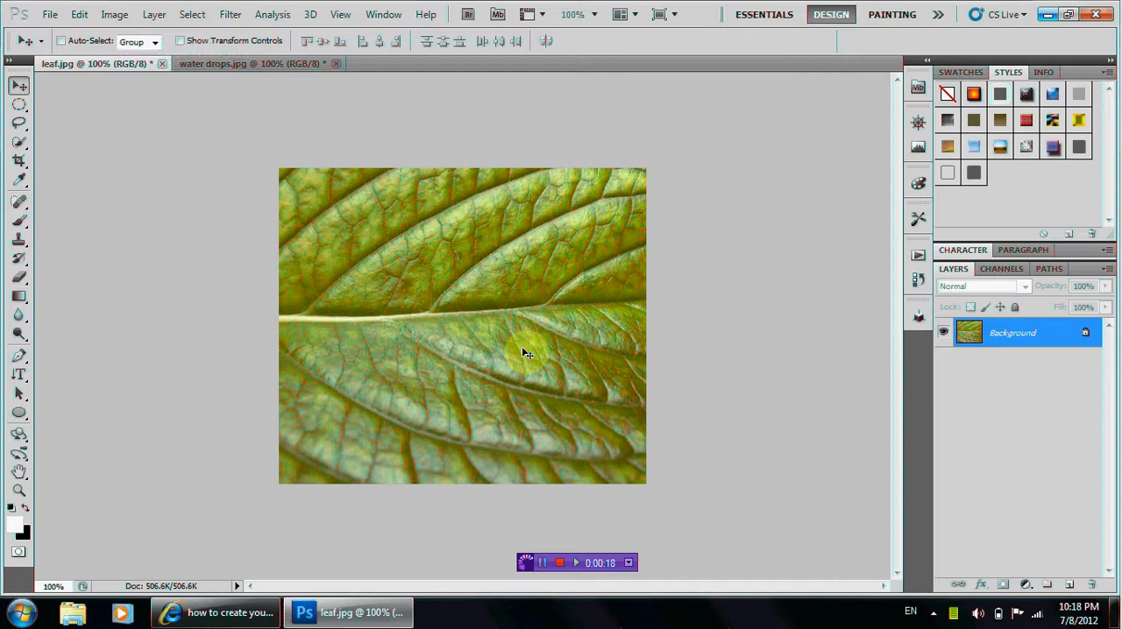
{"action": "mouse_move", "coordinate": [682, 409]}
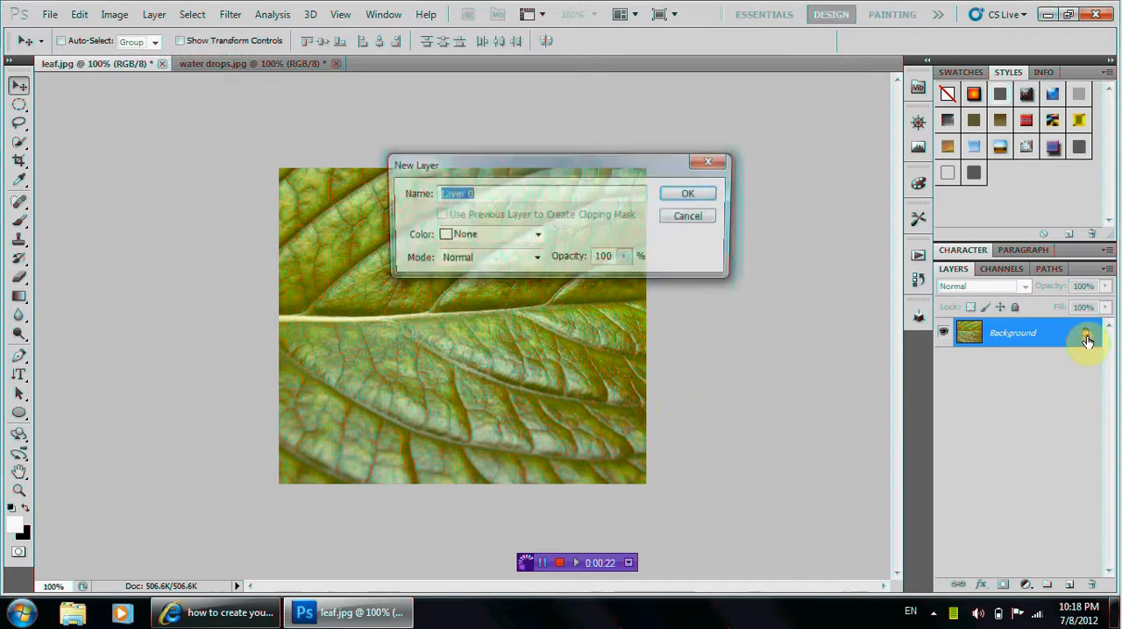
- Convert the Background into Layer 0 and blend the gradient circle layer in Overlay mode
{"action": "left_click", "coordinate": [688, 193]}
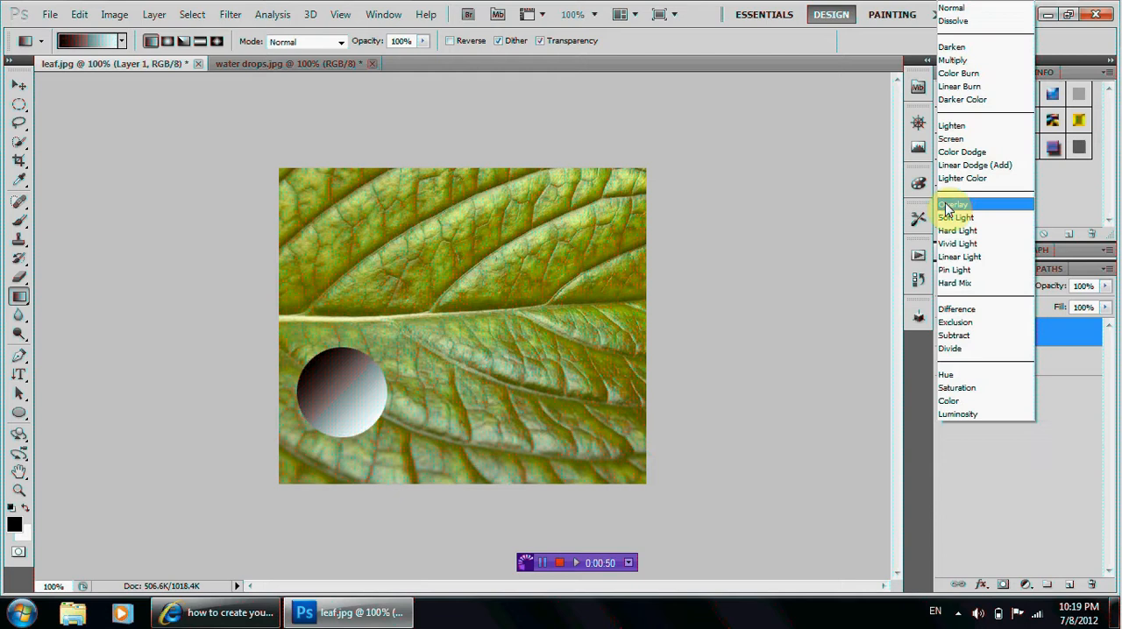
{"action": "left_click", "coordinate": [954, 204]}
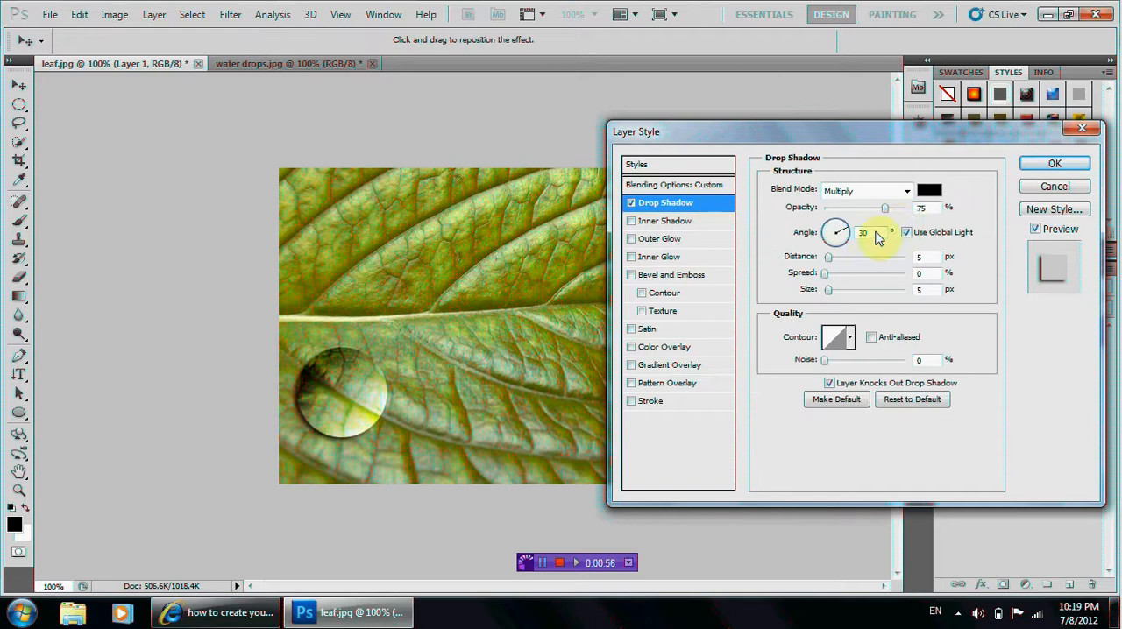
{"action": "mouse_move", "coordinate": [884, 213]}
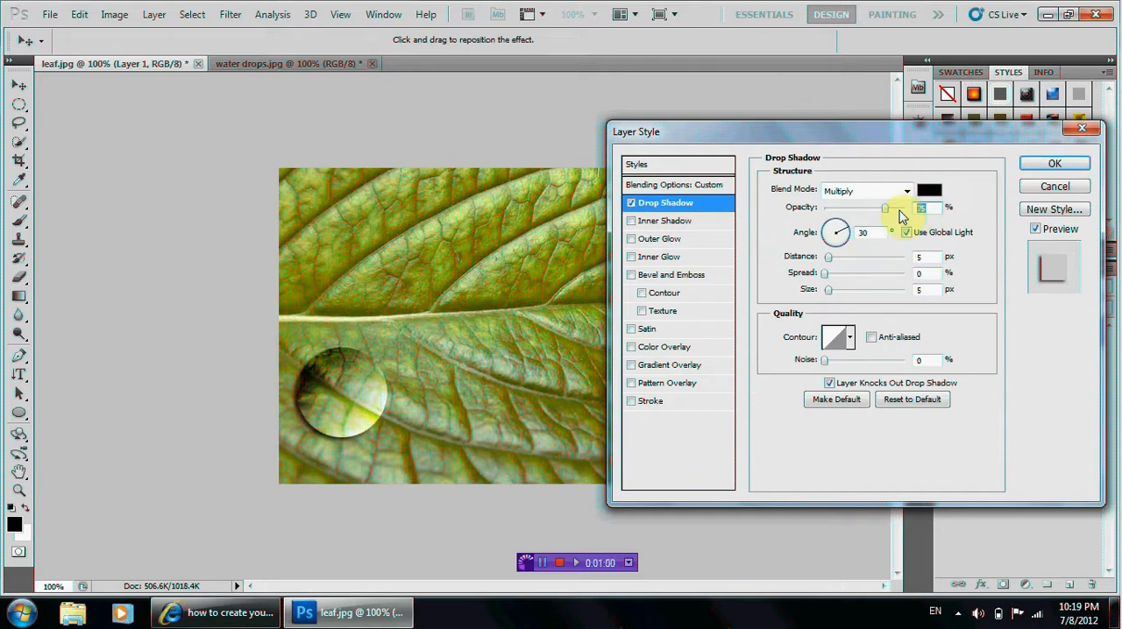
- Lower the drop shadow's opacity, add an inner shadow, and apply the layer style
{"action": "left_click_drag", "start_coordinate": [919, 208], "coordinate": [864, 207]}
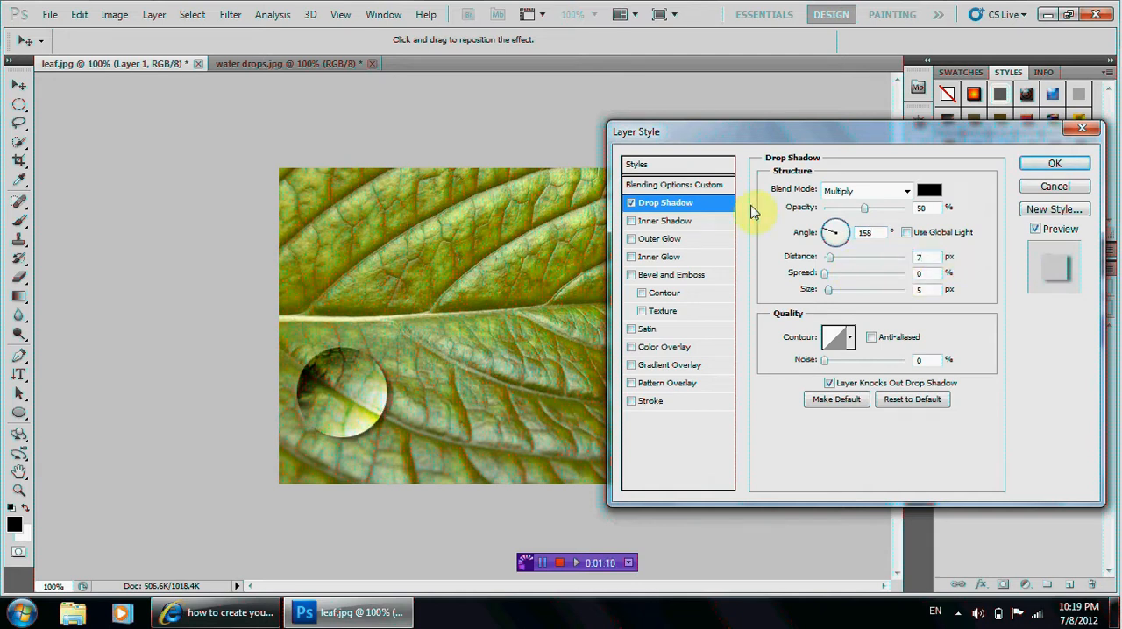
{"action": "left_click", "coordinate": [665, 220]}
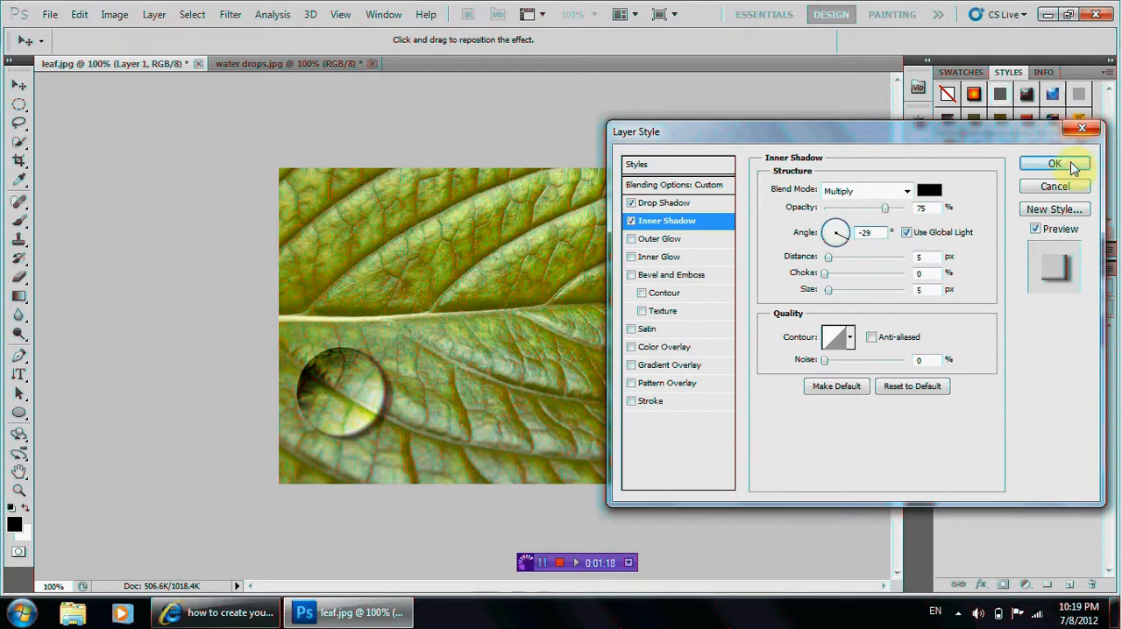
{"action": "left_click", "coordinate": [1054, 164]}
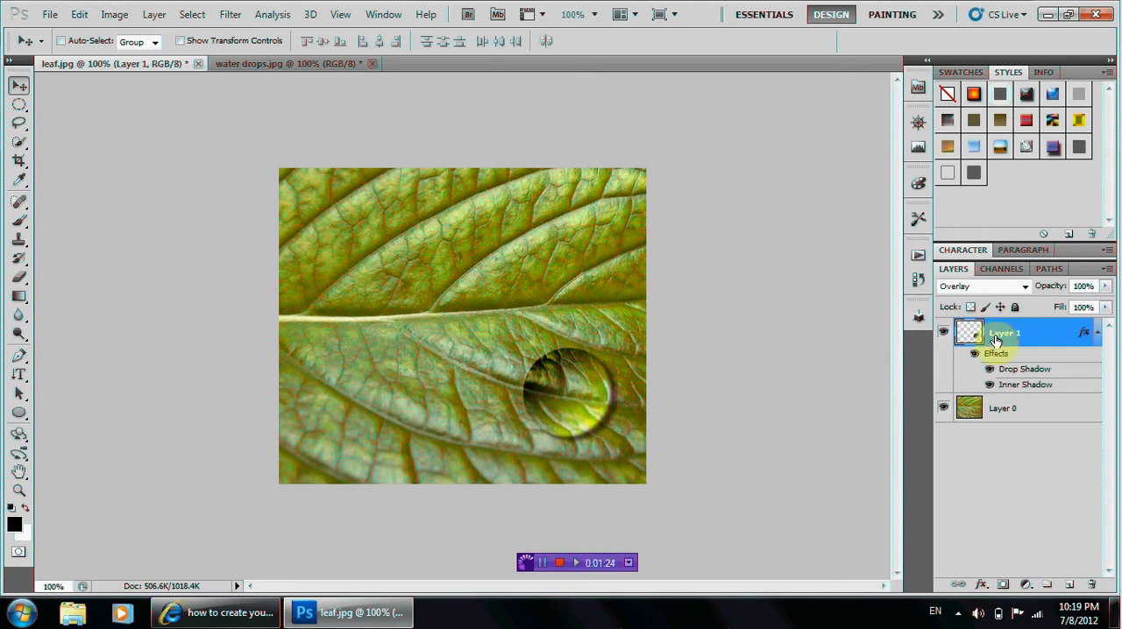
- Rename the drop layer 'shape', Gaussian-blur the white highlight, and select both layers
{"action": "double_click", "coordinate": [1004, 332]}
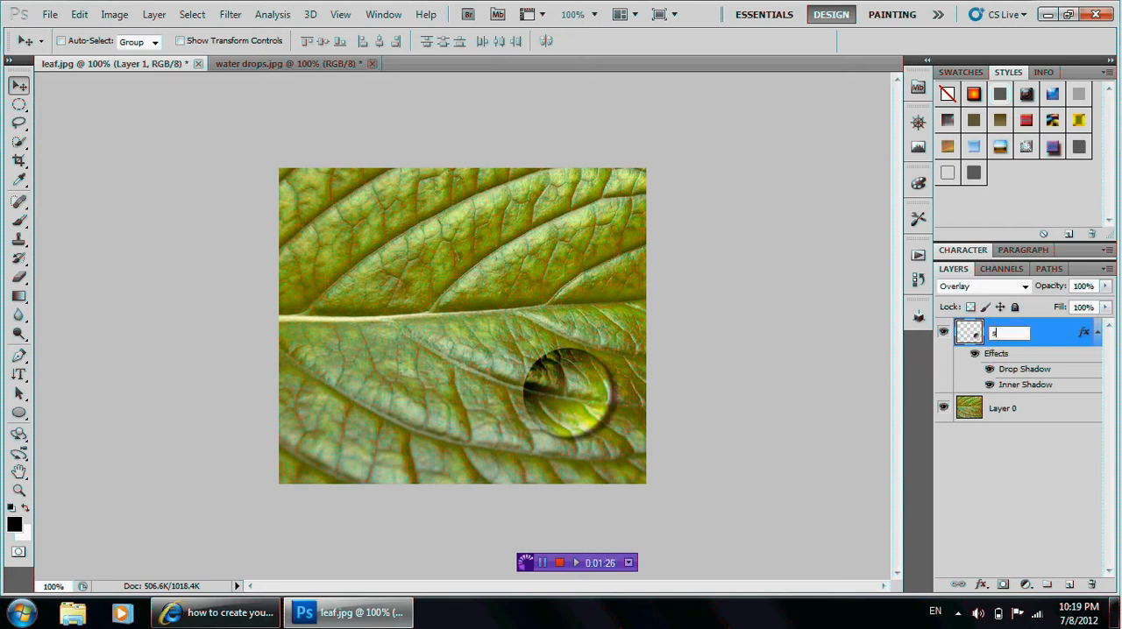
{"action": "type", "text": "shape"}
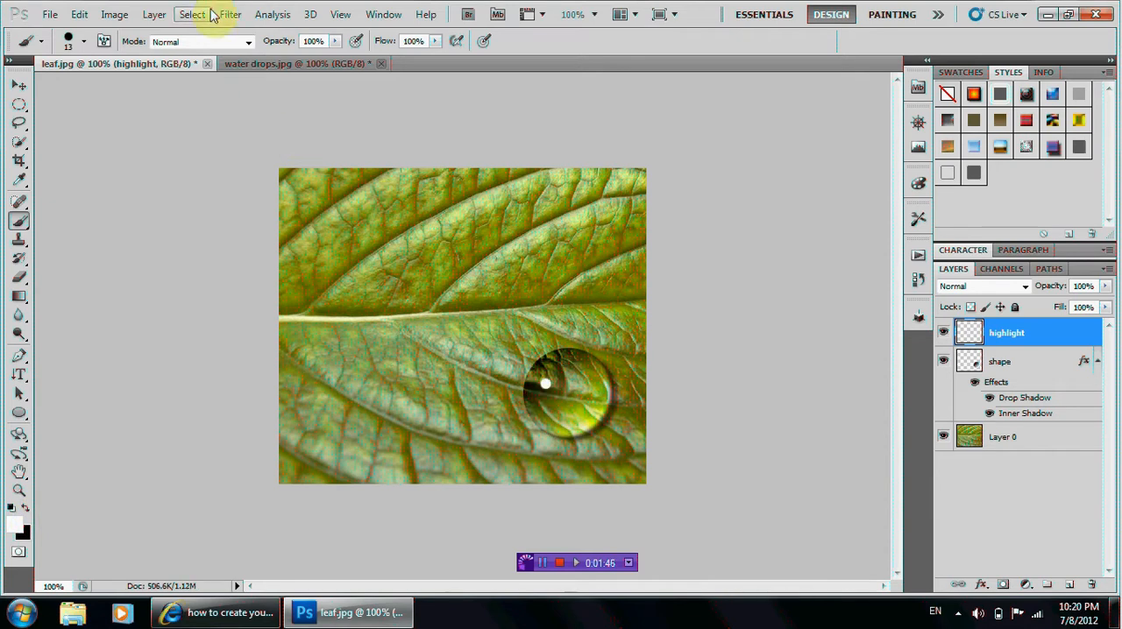
{"action": "left_click", "coordinate": [229, 14]}
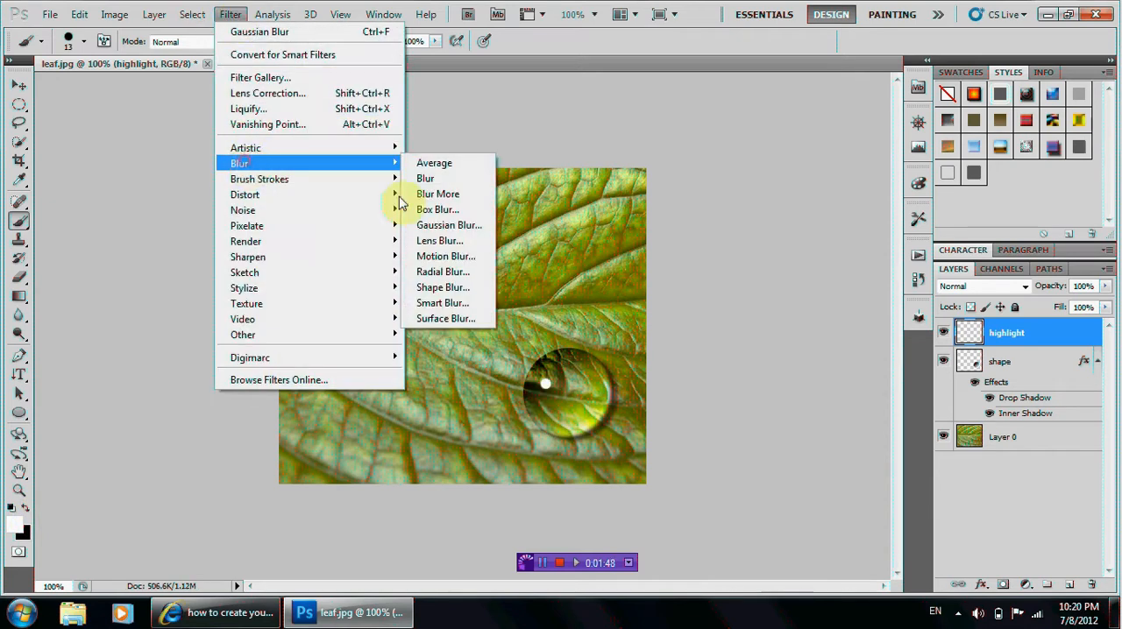
{"action": "left_click", "coordinate": [449, 225]}
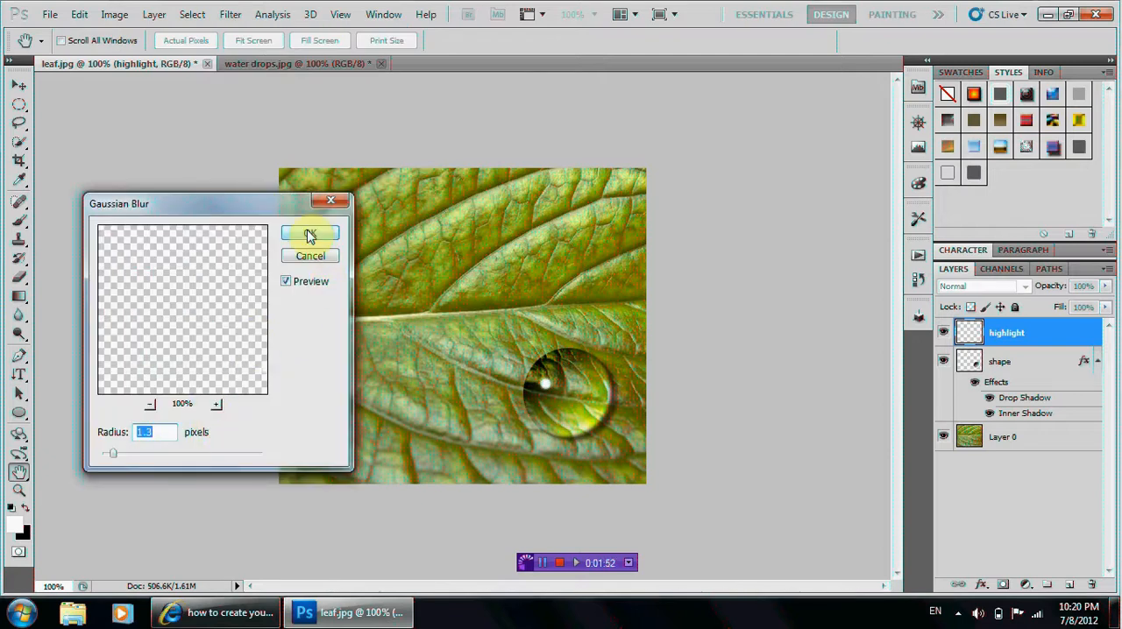
{"action": "left_click", "coordinate": [310, 234]}
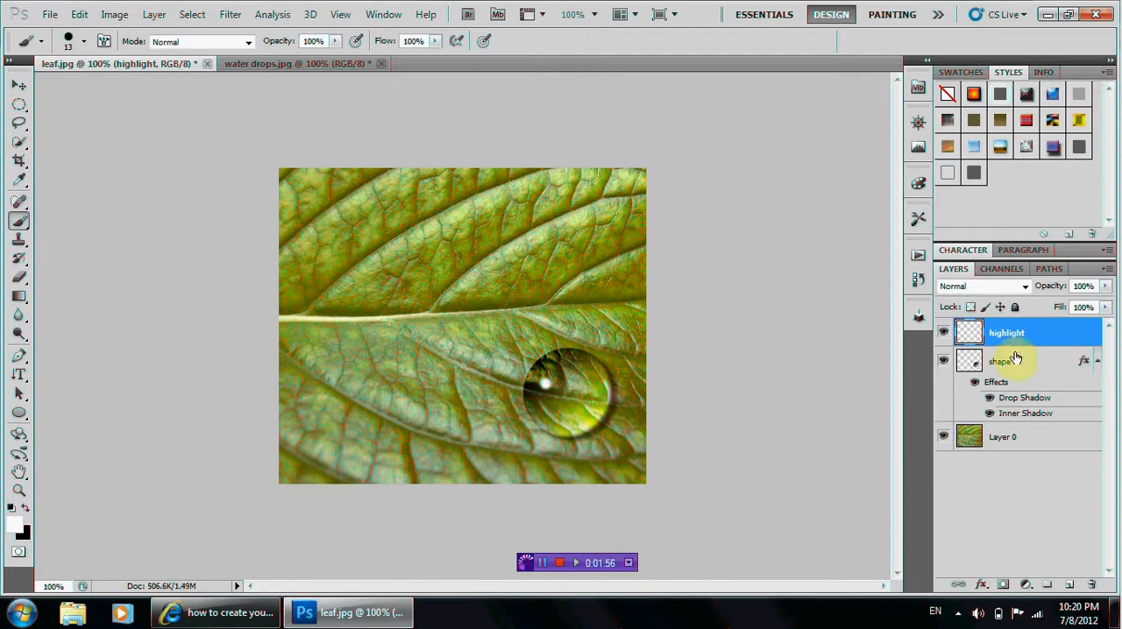
{"action": "left_click", "coordinate": [1000, 360]}
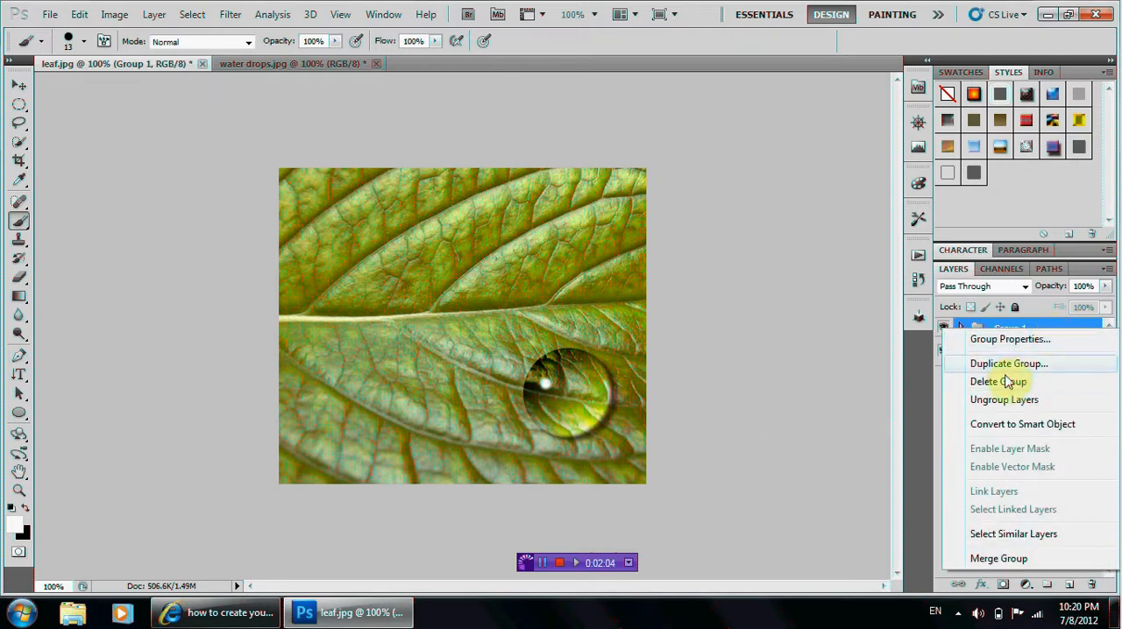
- Duplicate the drop group, then shrink a copy and nudge it near the top centre
{"action": "left_click", "coordinate": [1008, 363]}
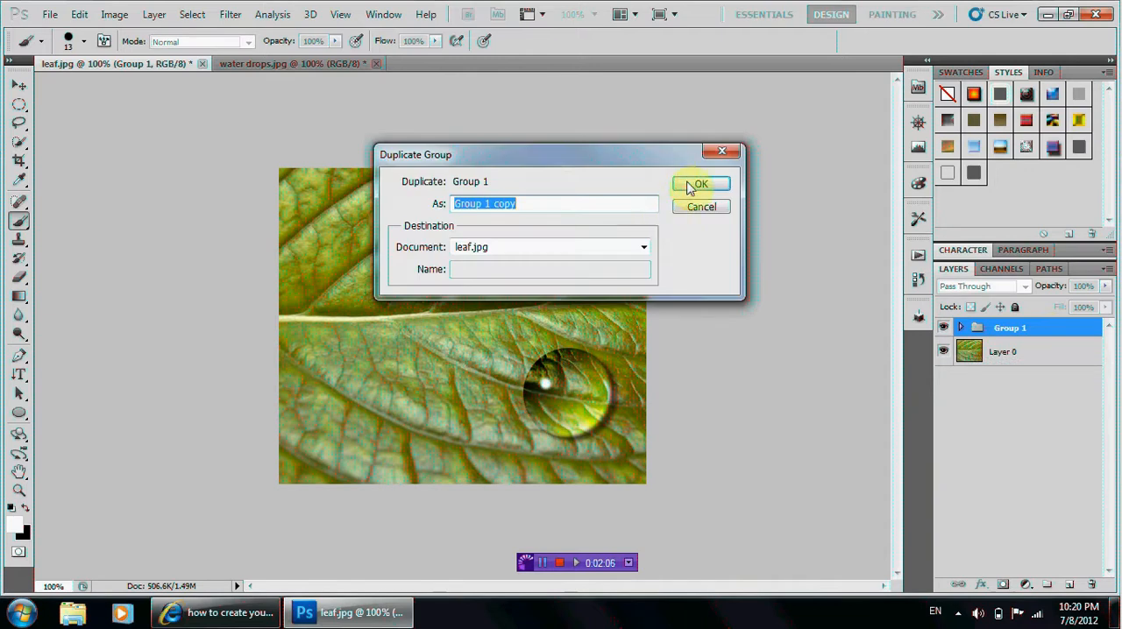
{"action": "left_click", "coordinate": [700, 183]}
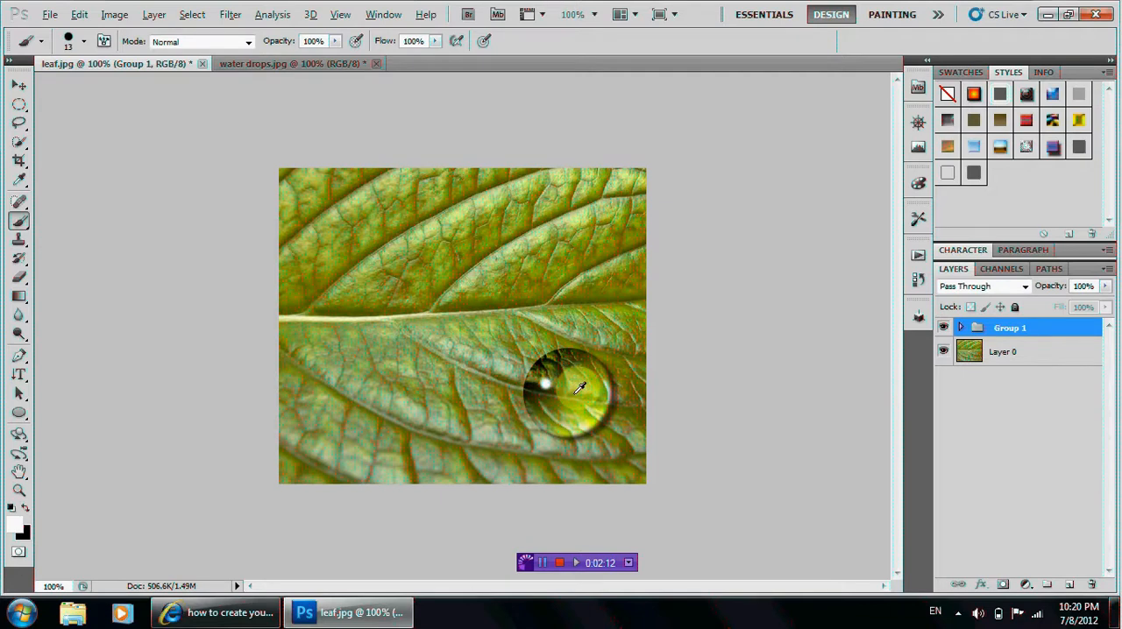
{"action": "left_click", "coordinate": [340, 14]}
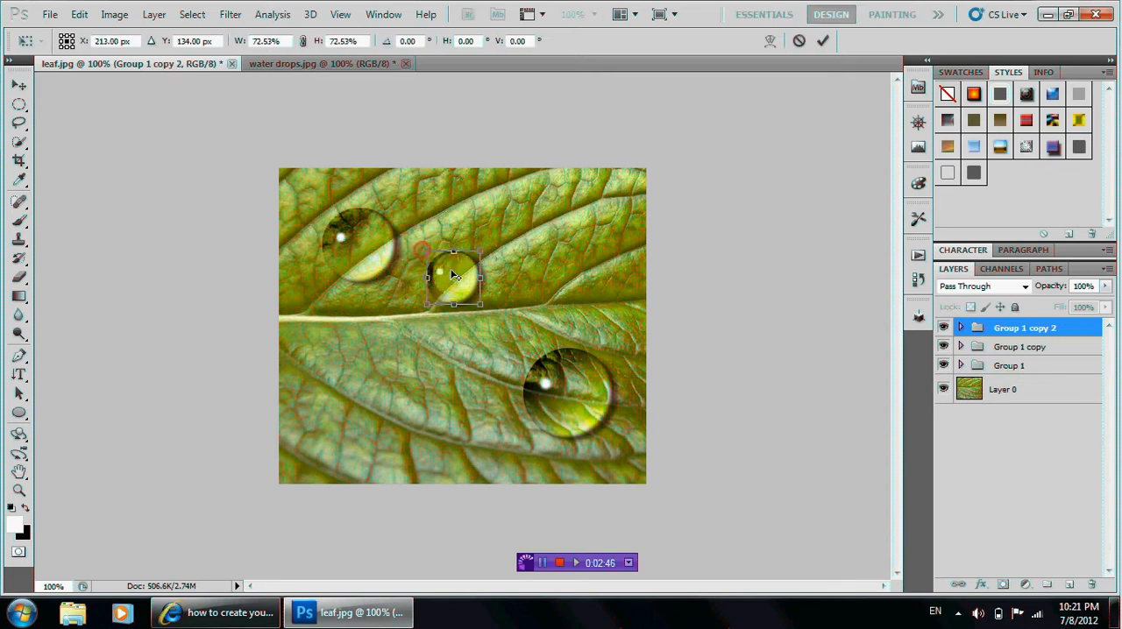
{"action": "left_click_drag", "start_coordinate": [454, 274], "coordinate": [437, 279]}
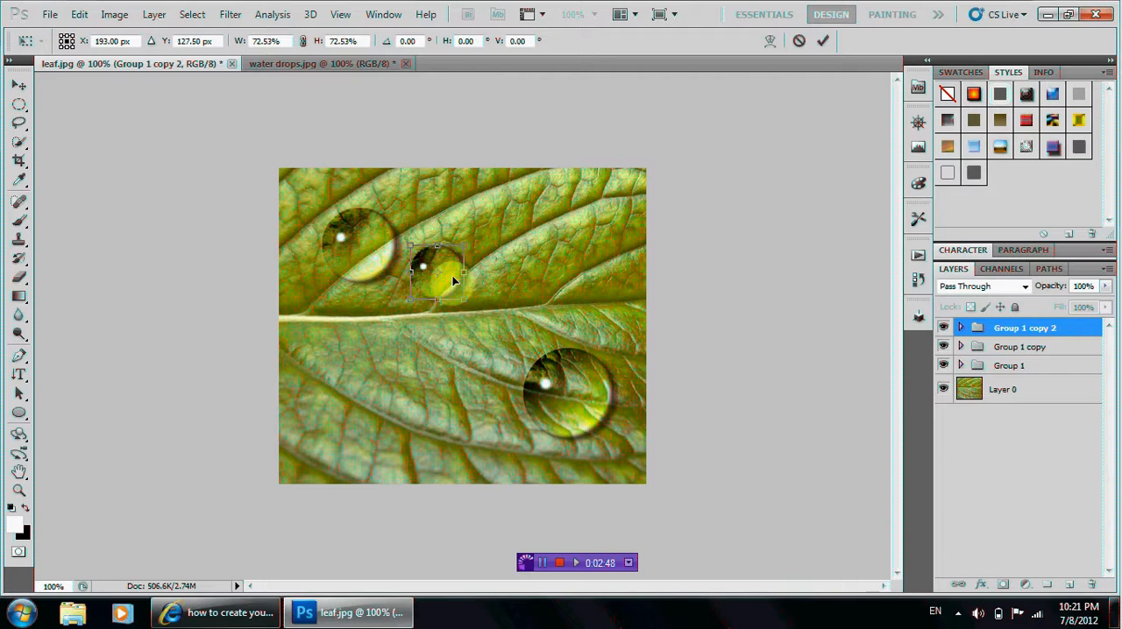
{"action": "left_click", "coordinate": [821, 41]}
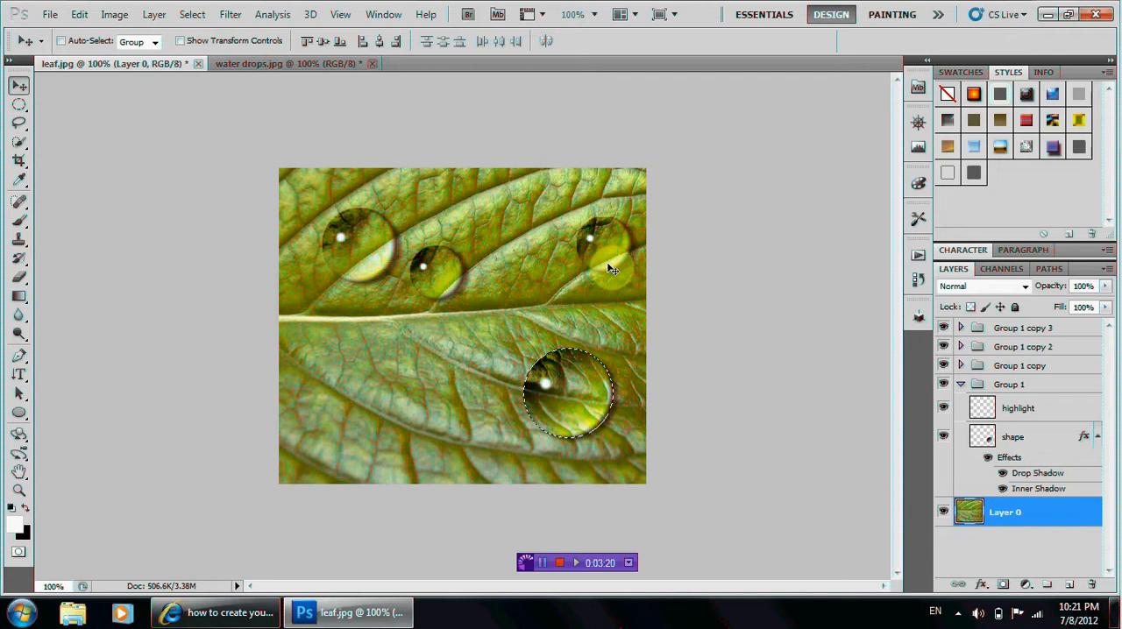
- Open the Liquify filter on the leaf layer within the drop's selection
{"action": "left_click", "coordinate": [230, 14]}
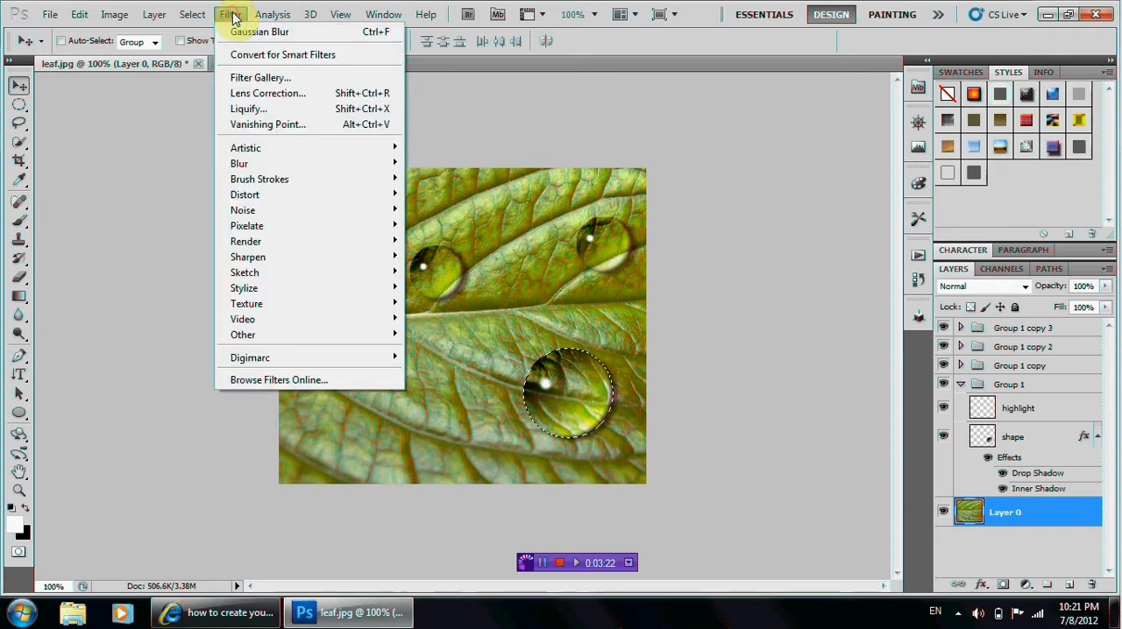
{"action": "mouse_move", "coordinate": [248, 109]}
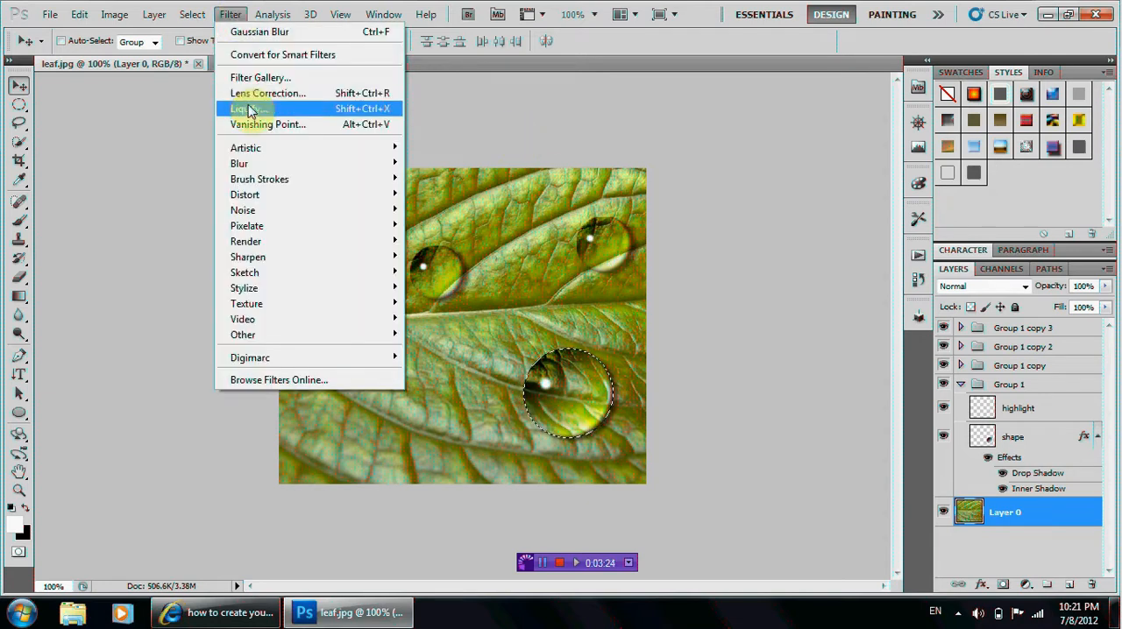
{"action": "left_click", "coordinate": [248, 108]}
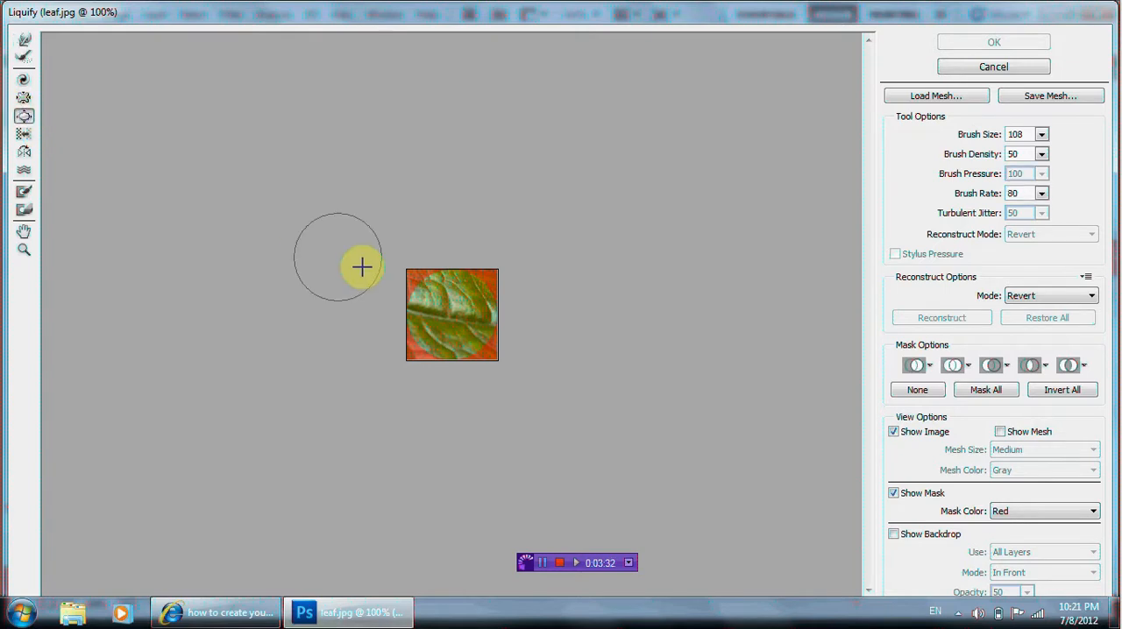
- Warp the leaf texture under the lower-right drop, then select Group 1 copy 3's highlight layer
{"action": "left_click_drag", "start_coordinate": [362, 267], "coordinate": [443, 326]}
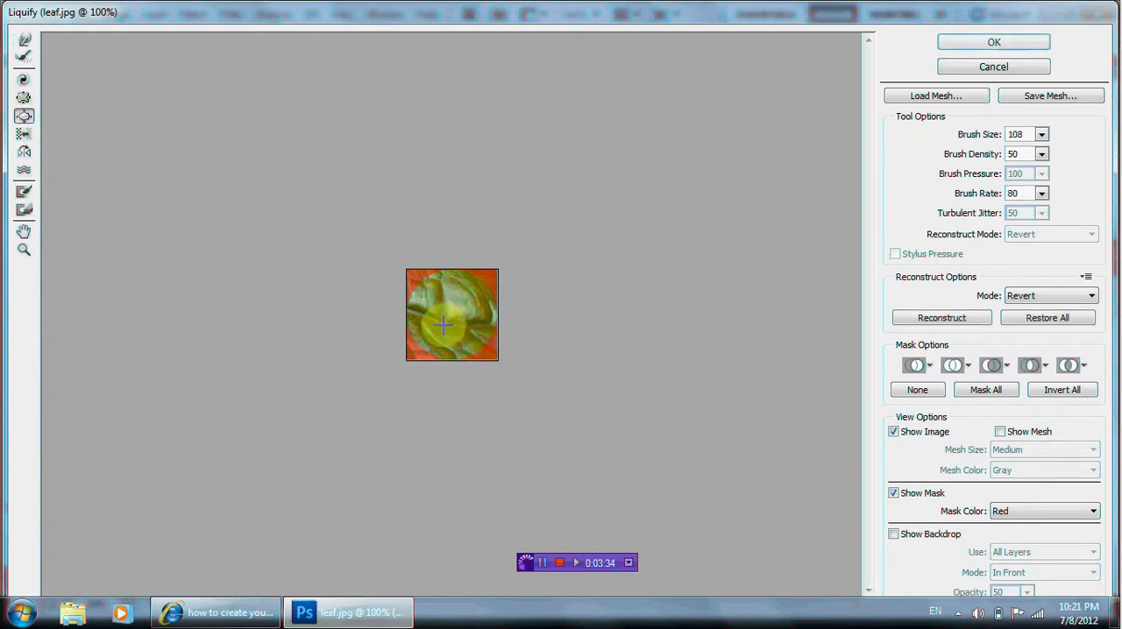
{"action": "left_click_drag", "start_coordinate": [442, 324], "coordinate": [464, 338]}
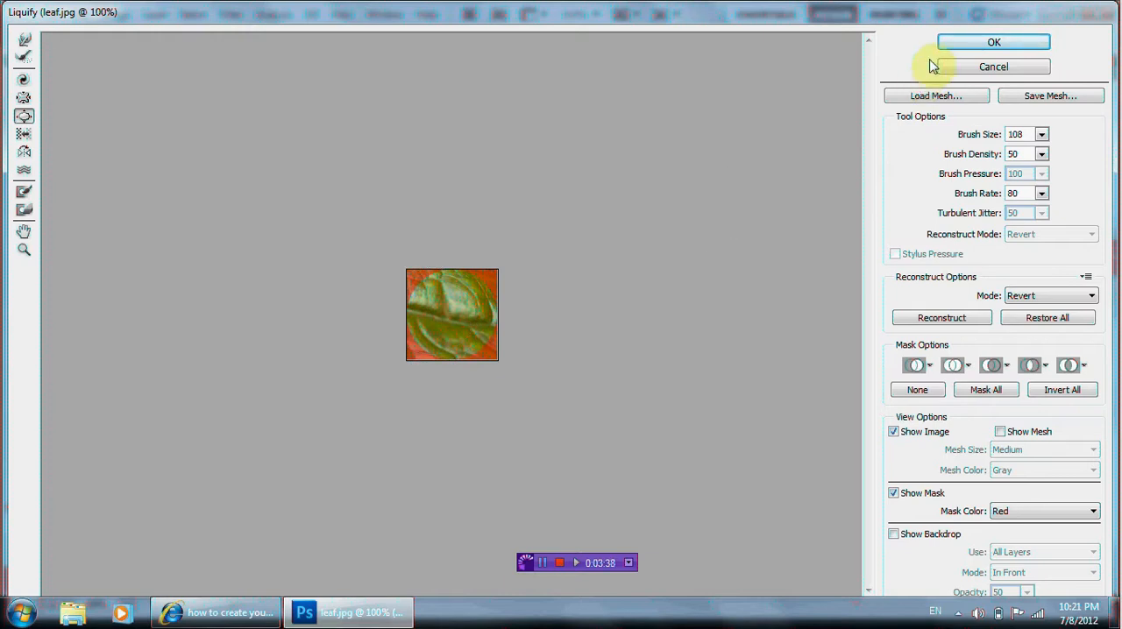
{"action": "left_click", "coordinate": [993, 42]}
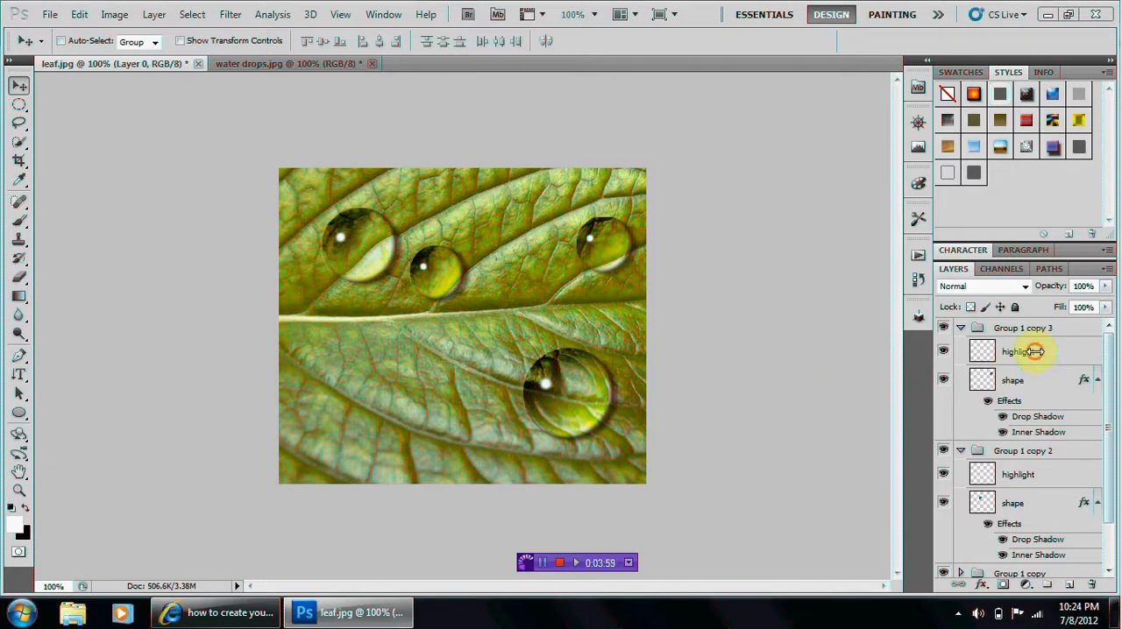
{"action": "left_click", "coordinate": [1019, 352]}
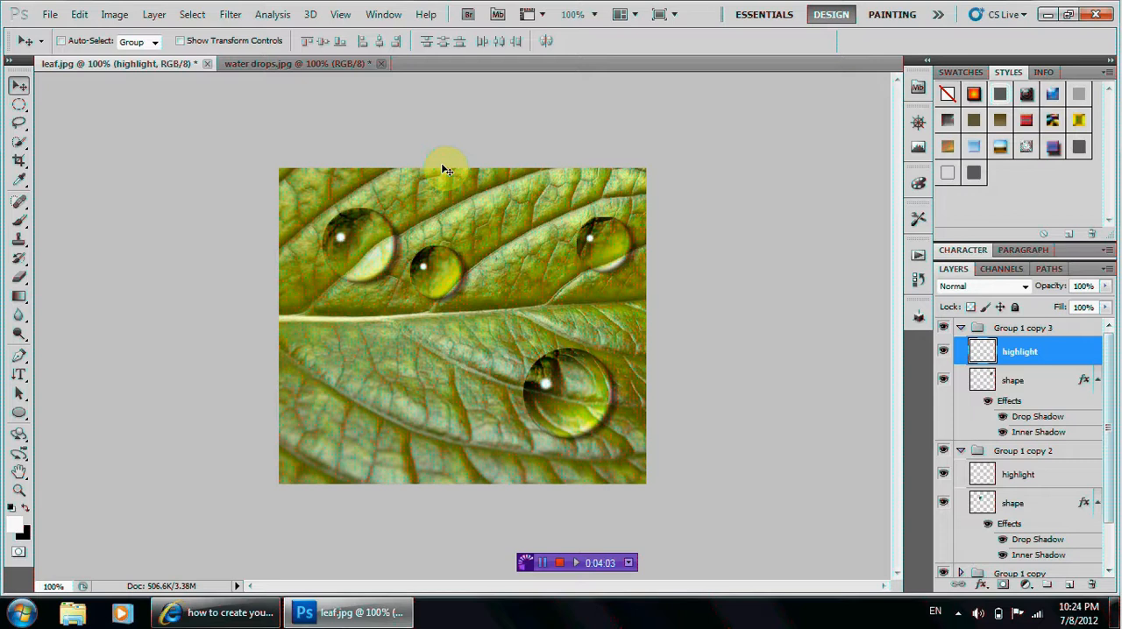
- Liquify the upper-right drop's shape layer, pulling a tail down toward the lower left
{"action": "left_click", "coordinate": [230, 14]}
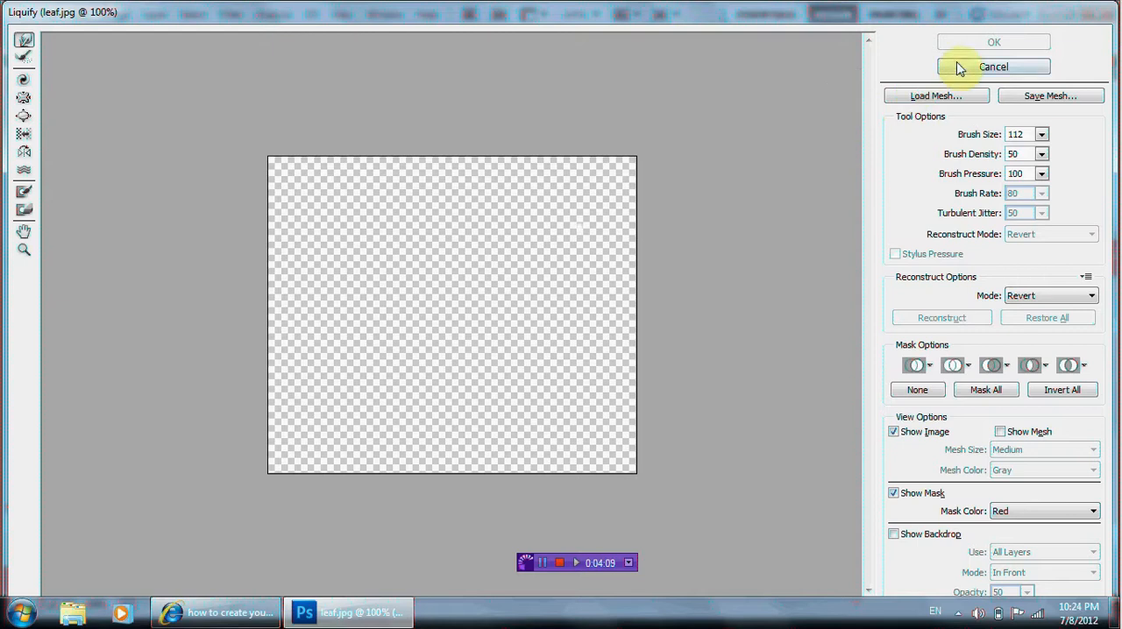
{"action": "left_click", "coordinate": [993, 65]}
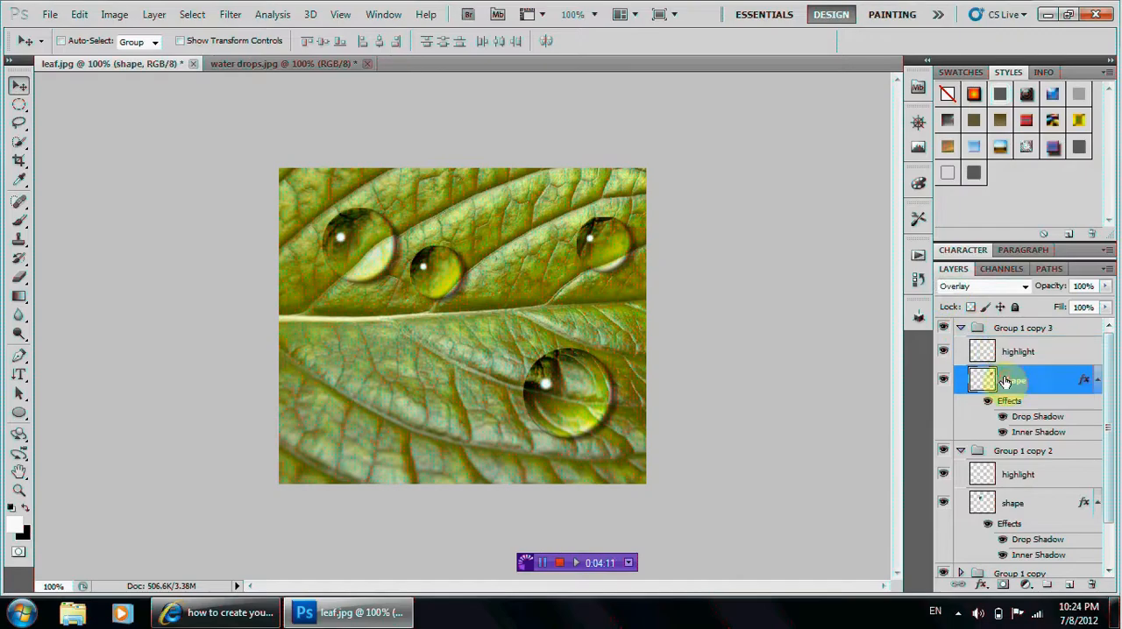
{"action": "left_click", "coordinate": [230, 14]}
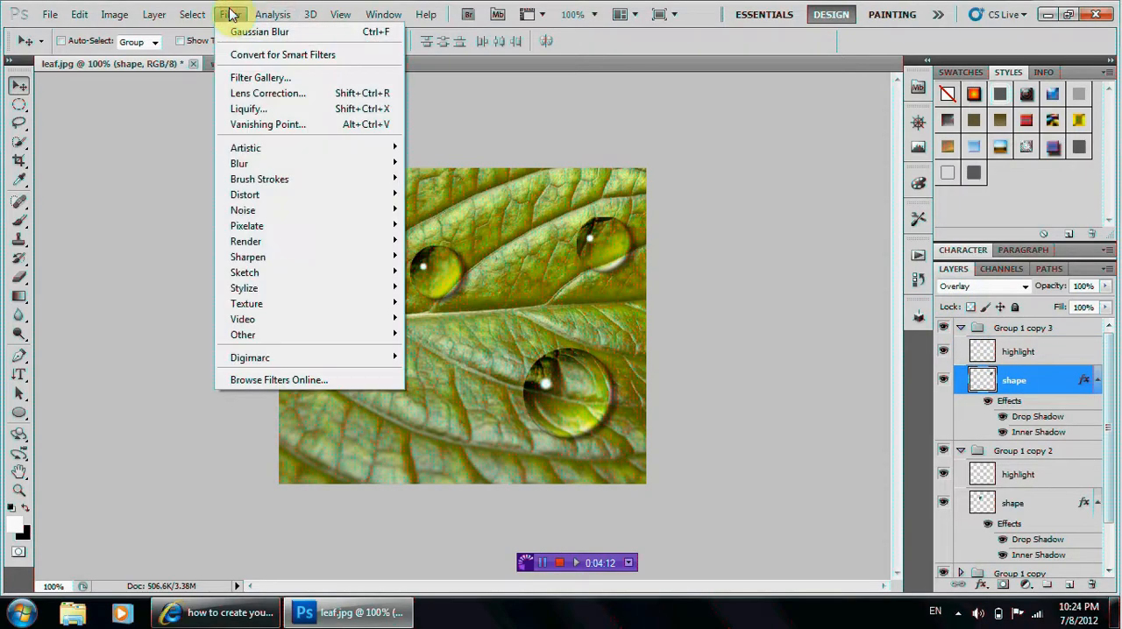
{"action": "left_click", "coordinate": [248, 109]}
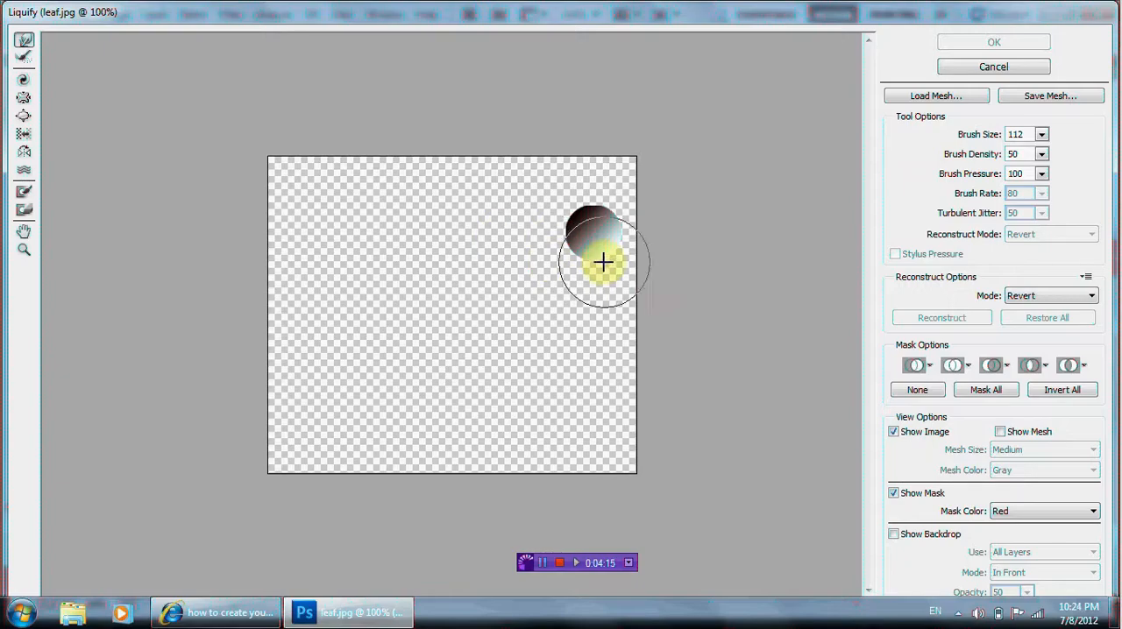
{"action": "left_click_drag", "start_coordinate": [603, 262], "coordinate": [578, 274]}
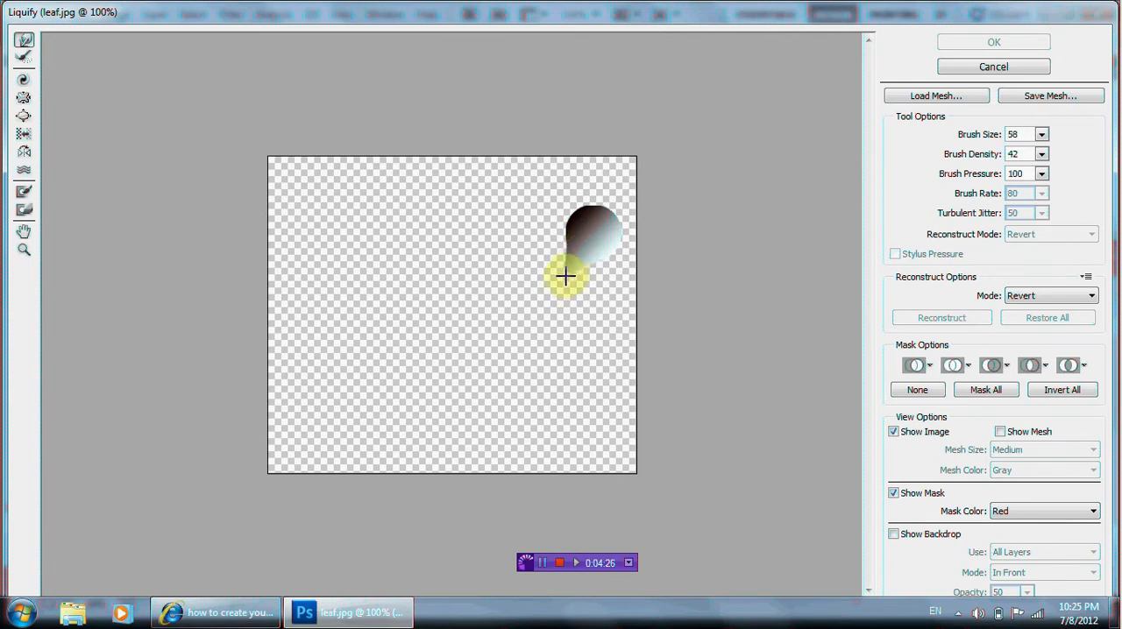
{"action": "left_click_drag", "start_coordinate": [565, 278], "coordinate": [554, 273]}
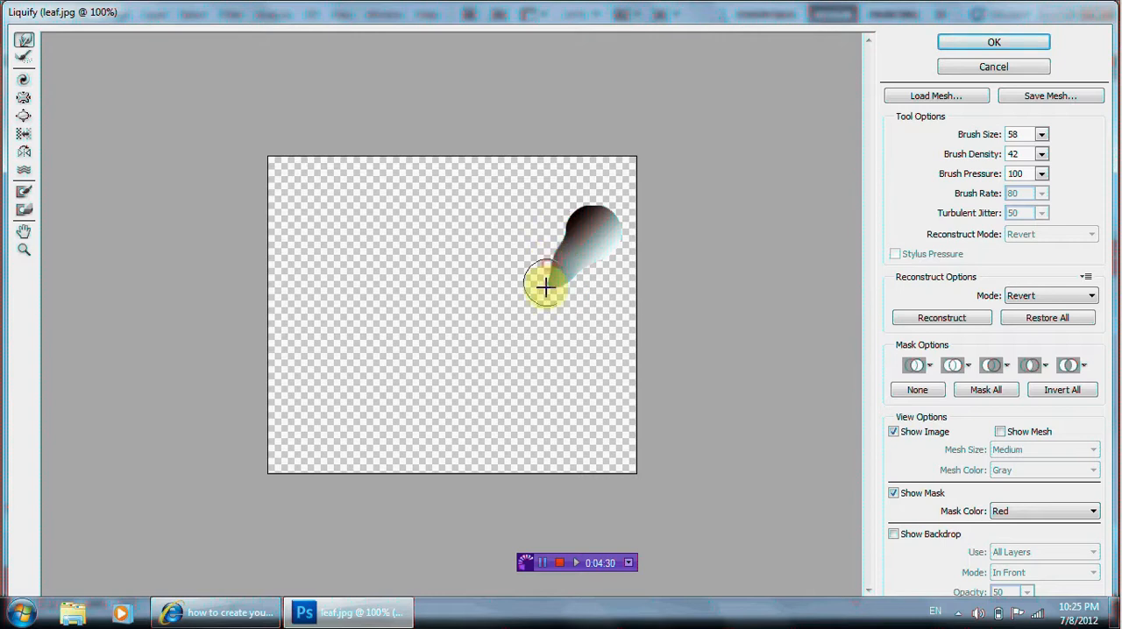
{"action": "left_click", "coordinate": [993, 42]}
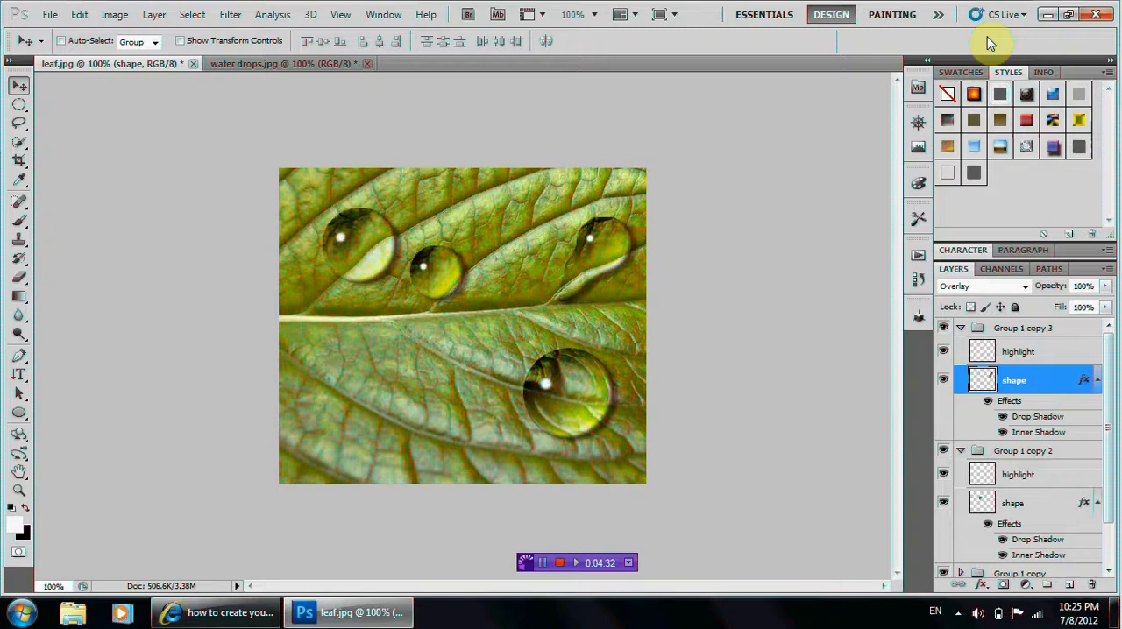
{"action": "mouse_move", "coordinate": [737, 96]}
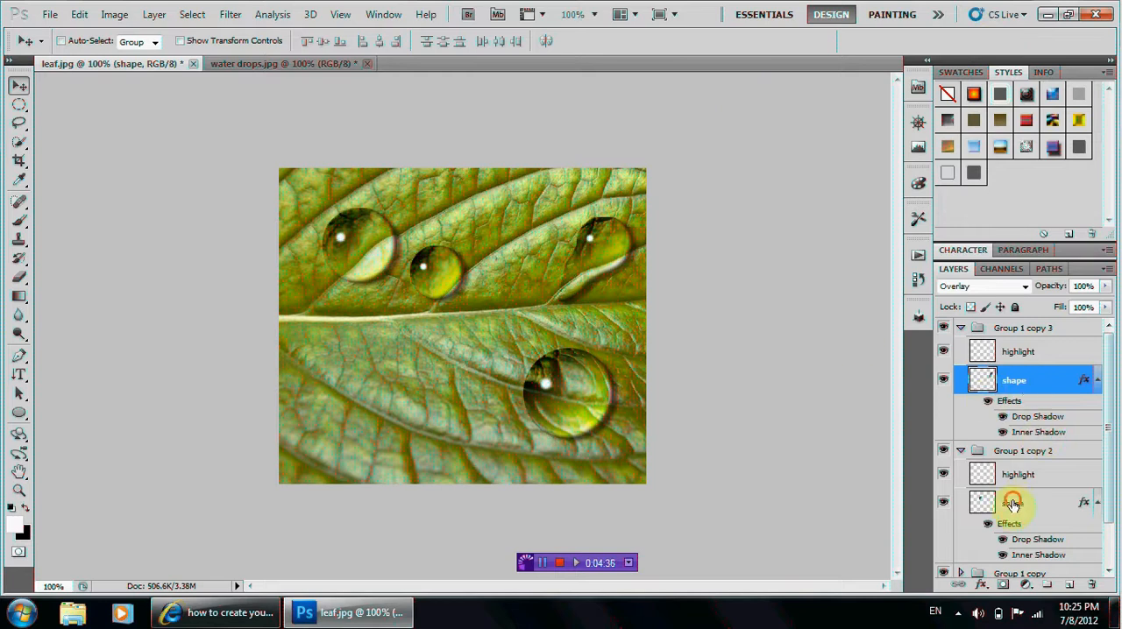
- Liquify Group 1 copy 2's shape layer, warping the middle drop's left edge outward
{"action": "left_click", "coordinate": [1014, 502]}
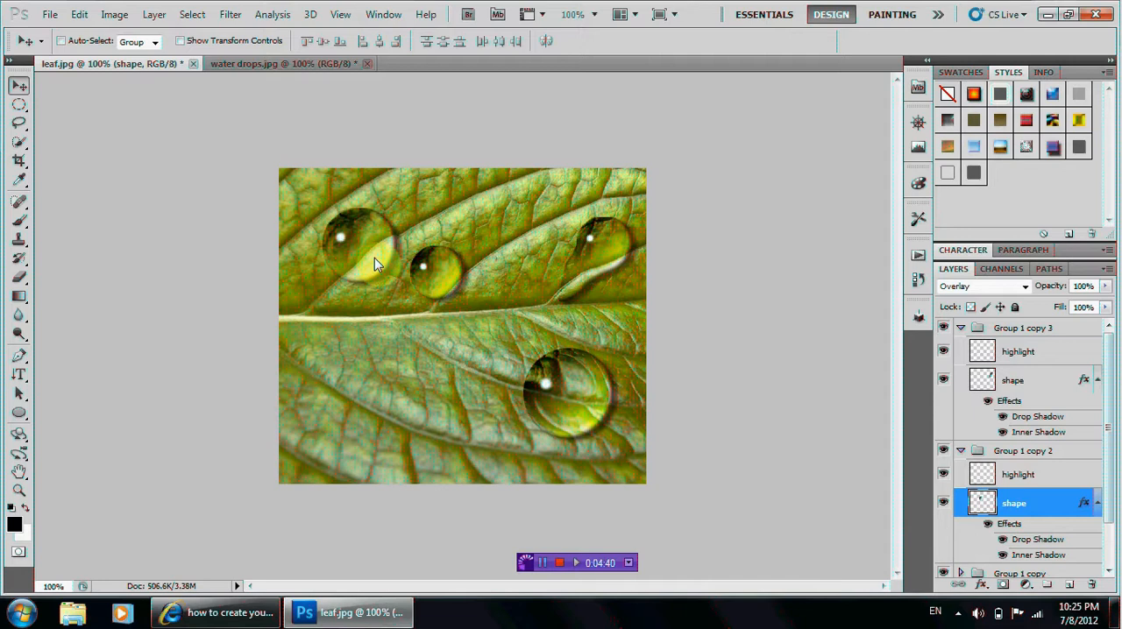
{"action": "left_click", "coordinate": [230, 14]}
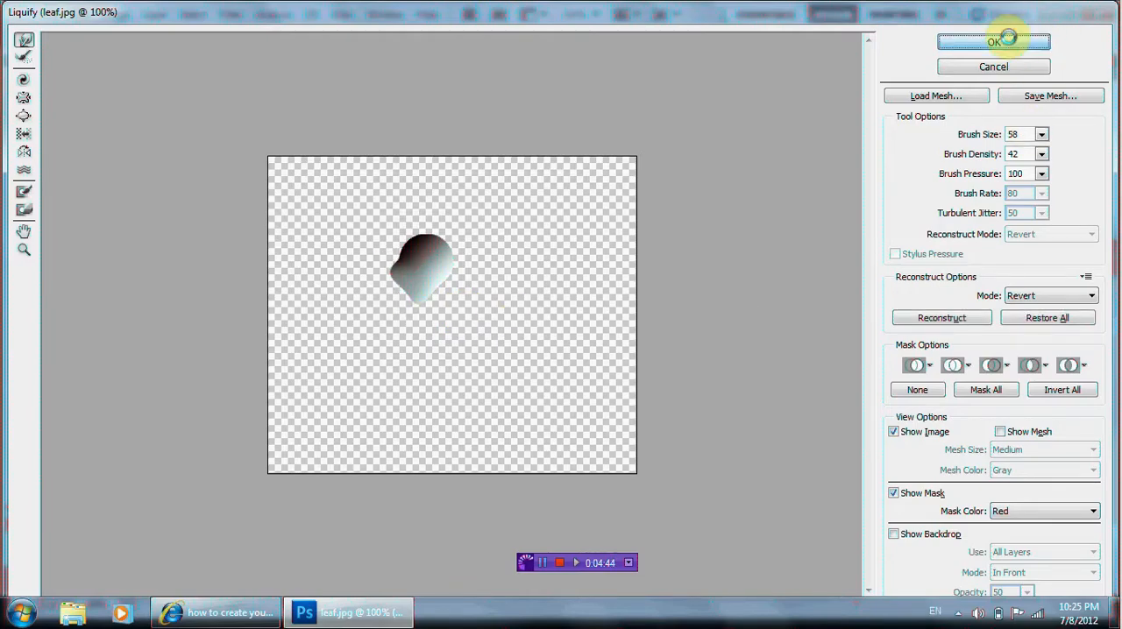
{"action": "left_click", "coordinate": [993, 41]}
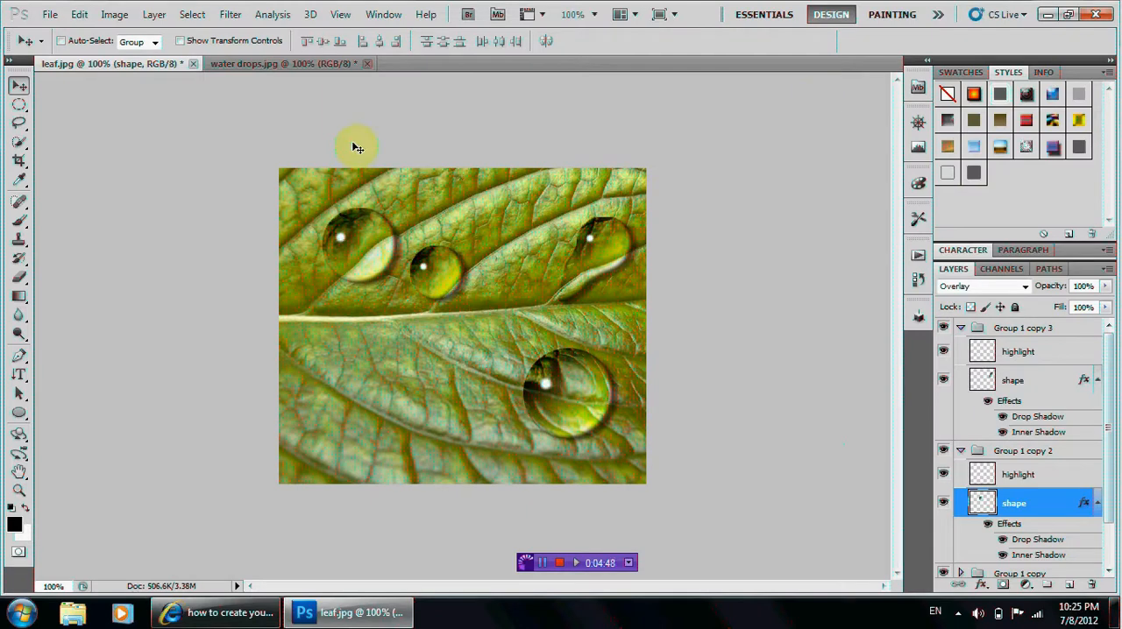
{"action": "left_click", "coordinate": [231, 15]}
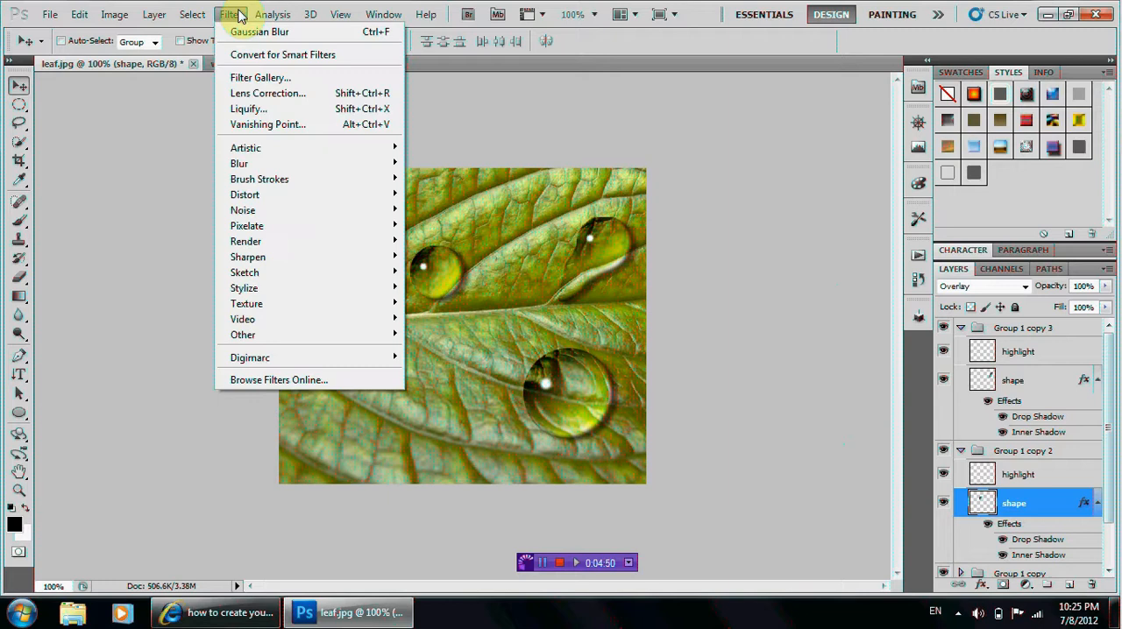
{"action": "mouse_move", "coordinate": [266, 136]}
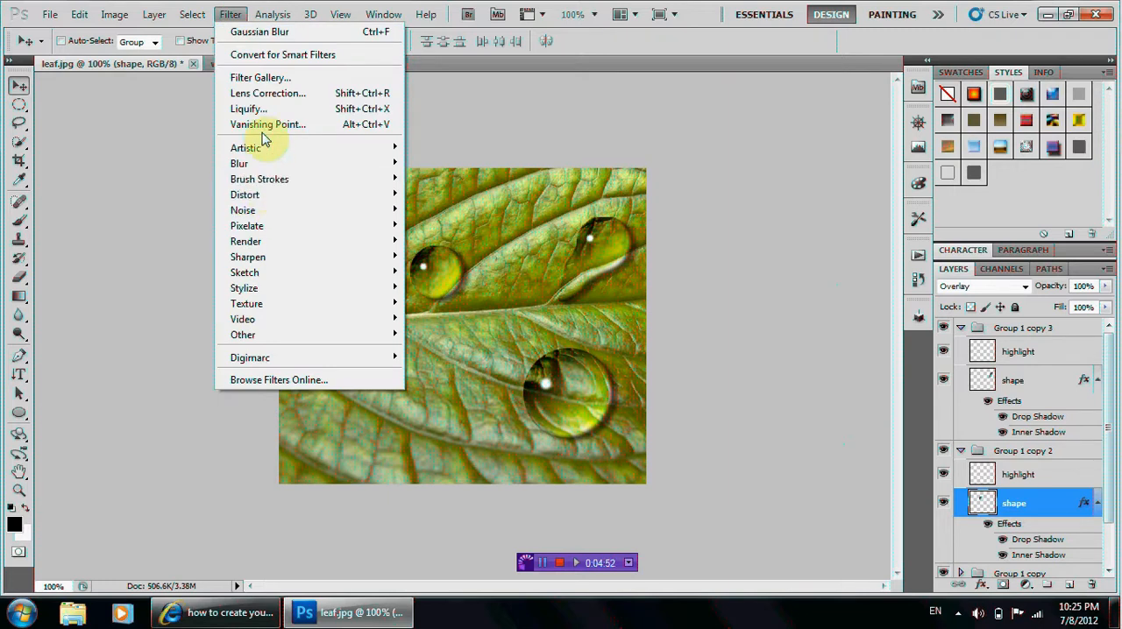
{"action": "left_click", "coordinate": [248, 108]}
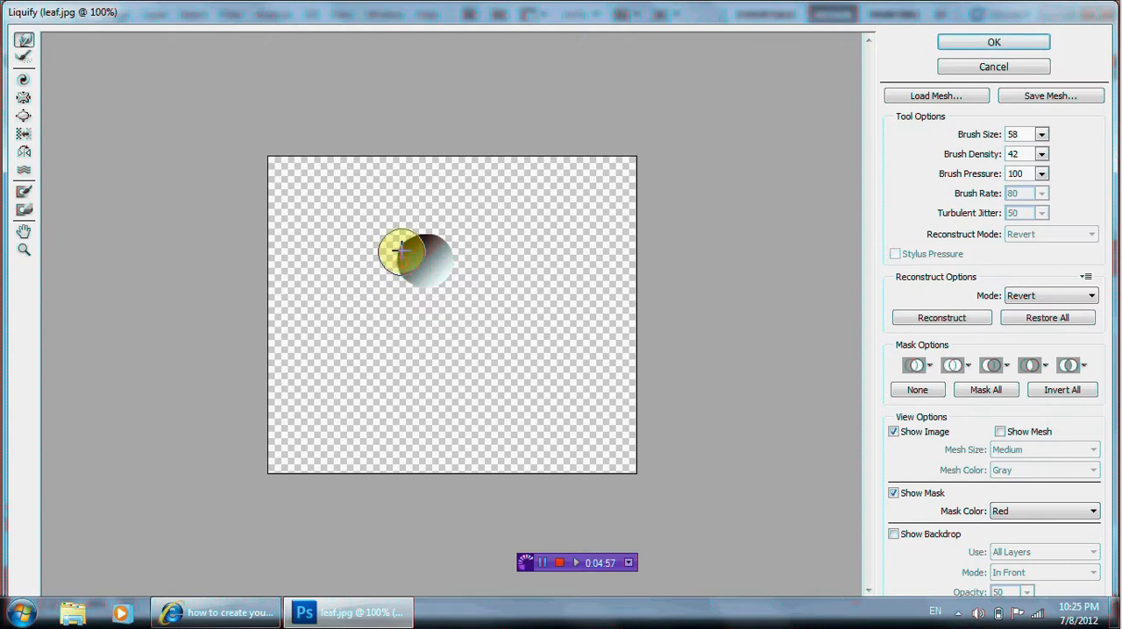
{"action": "left_click_drag", "start_coordinate": [404, 254], "coordinate": [393, 276]}
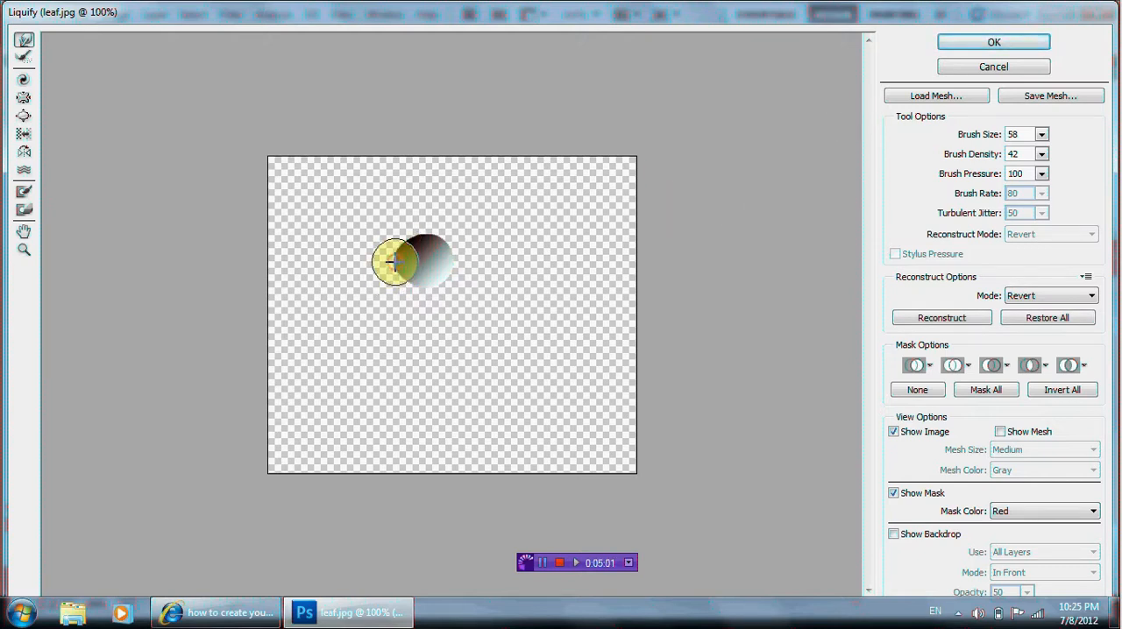
{"action": "left_click", "coordinate": [993, 41]}
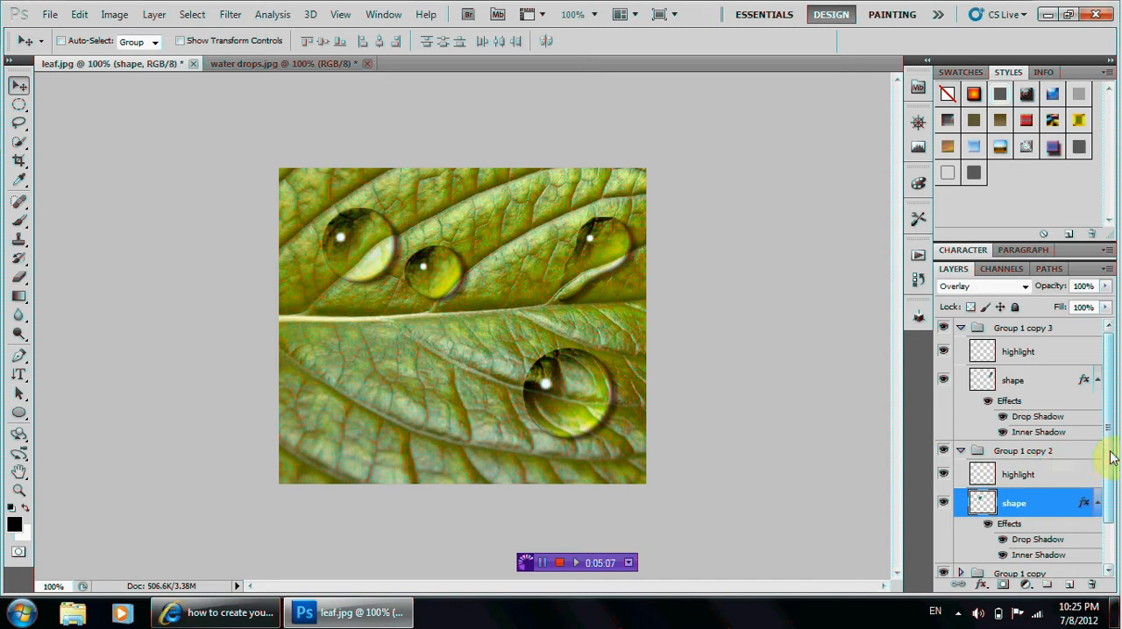
- Select Group 1 copy 2 and Group 1 copy, then view the water drops.jpg reference
{"action": "left_click", "coordinate": [1025, 450]}
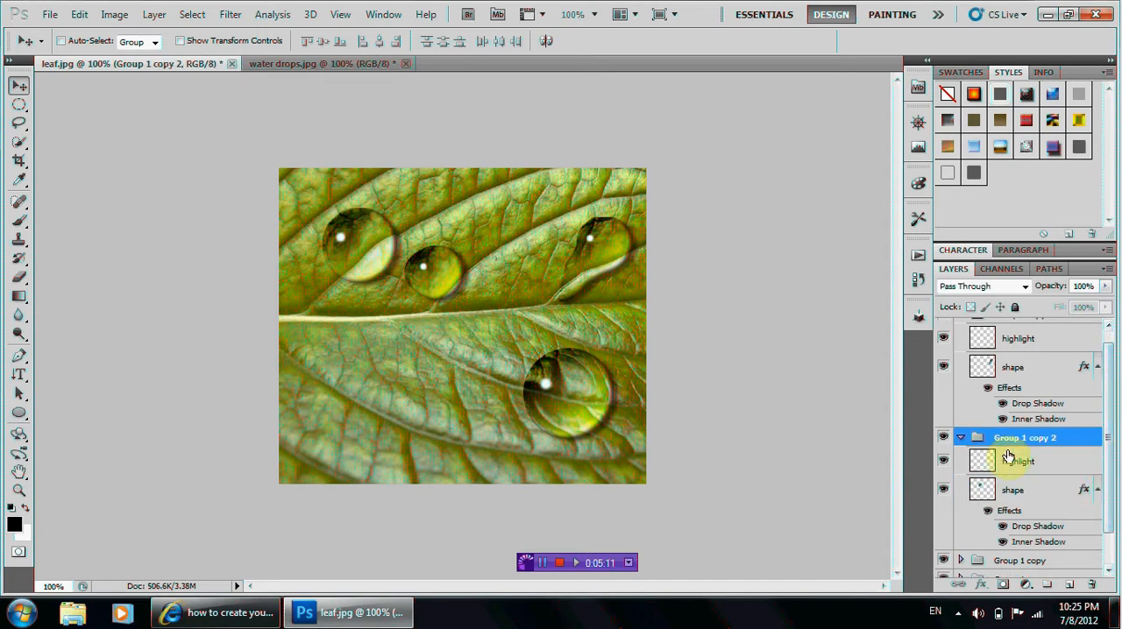
{"action": "scroll", "scroll_direction": "down", "scroll_amount": 3}
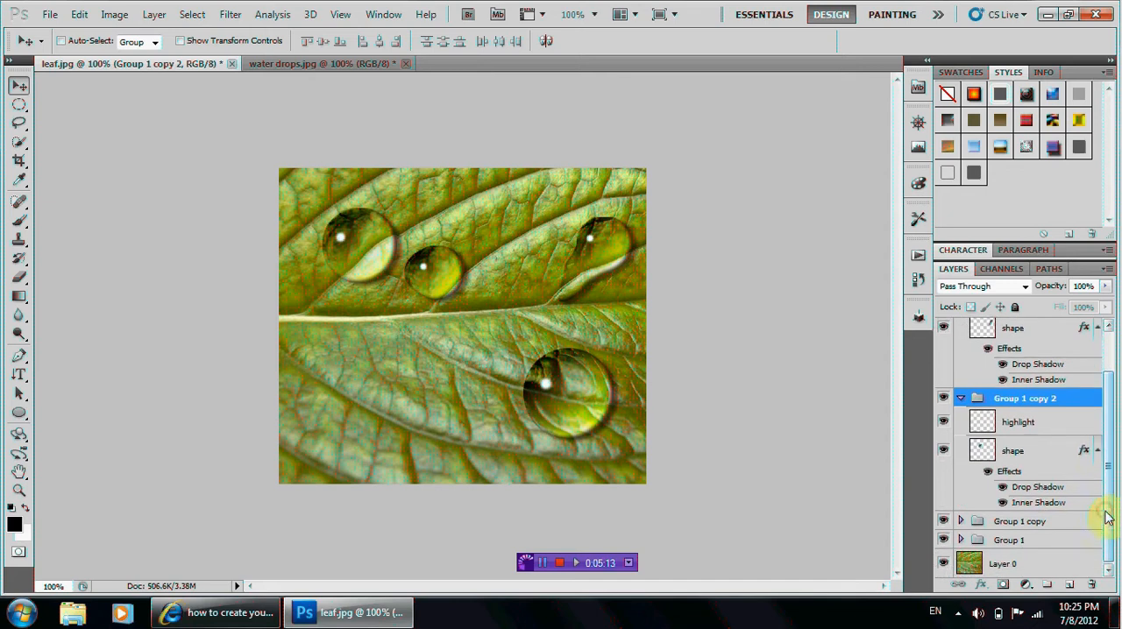
{"action": "left_click", "coordinate": [1019, 521]}
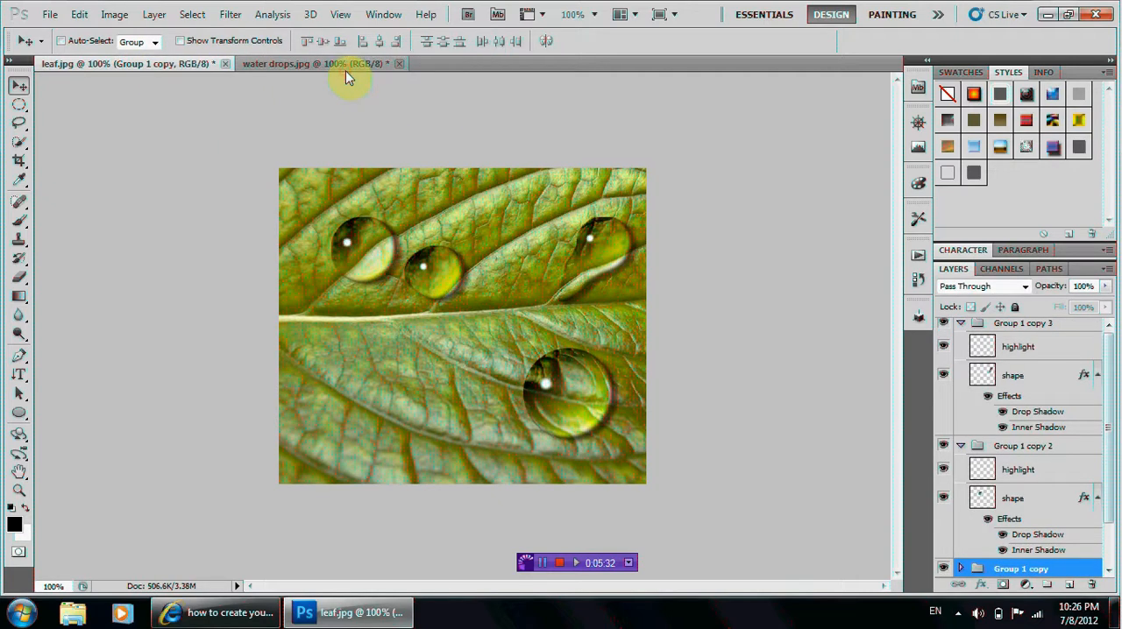
{"action": "left_click", "coordinate": [123, 63]}
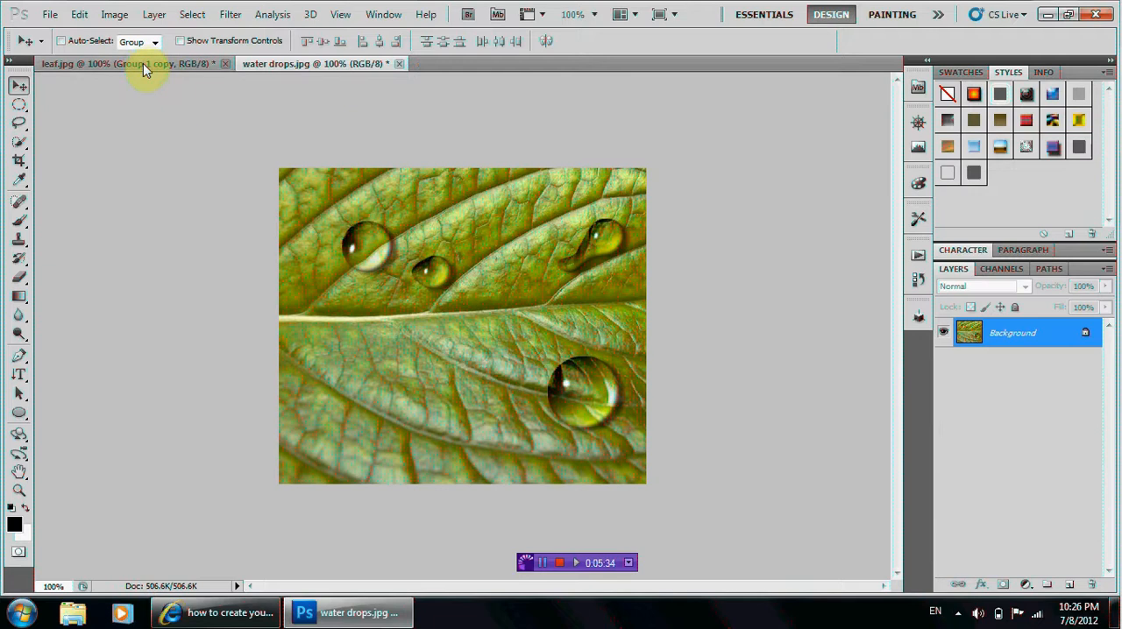
{"action": "mouse_move", "coordinate": [425, 452]}
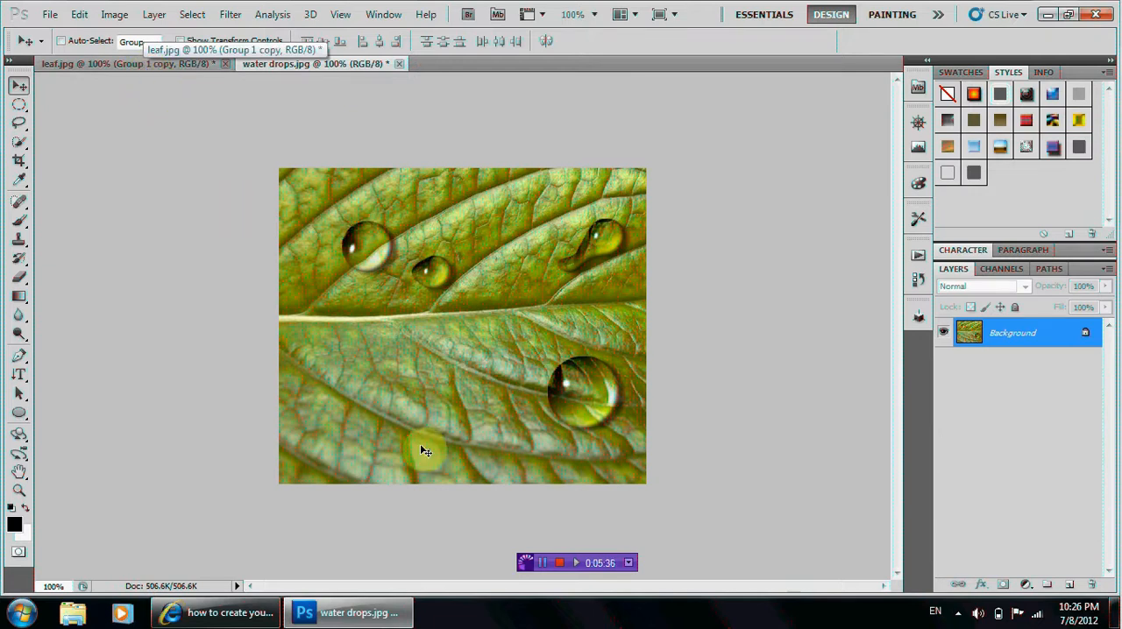